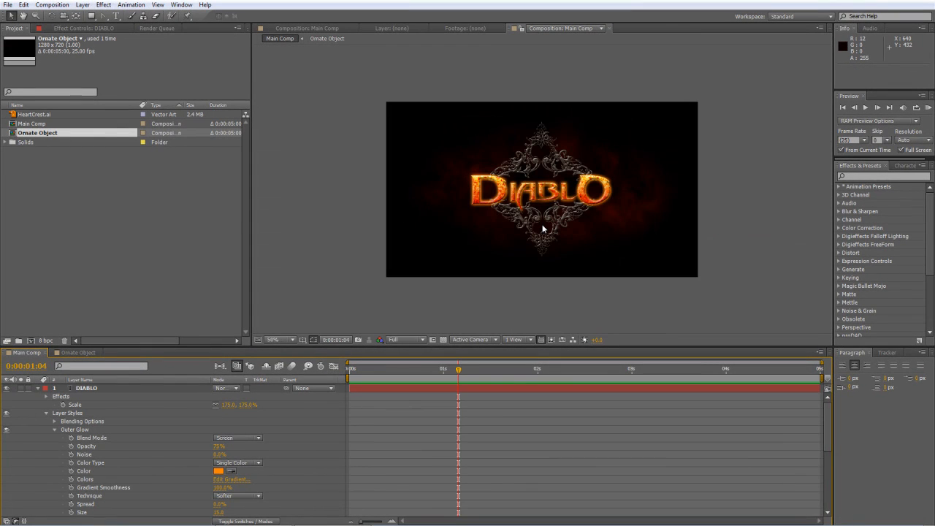
pyautogui.moveTo(269, 366)
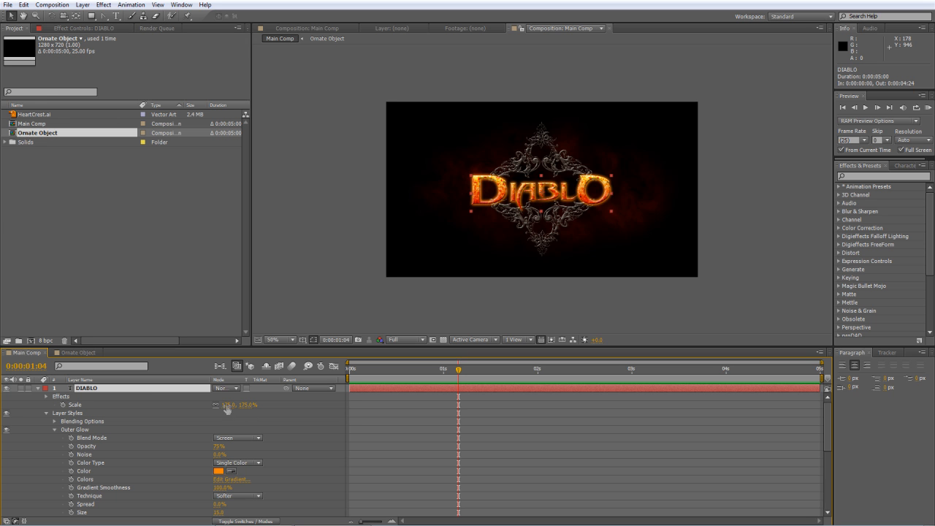
# Unlink Ornate Object's scale proportions and enter 59 for one dimension, then tweak DIABLO's outer glow size.
pyautogui.doubleClick(229, 404)
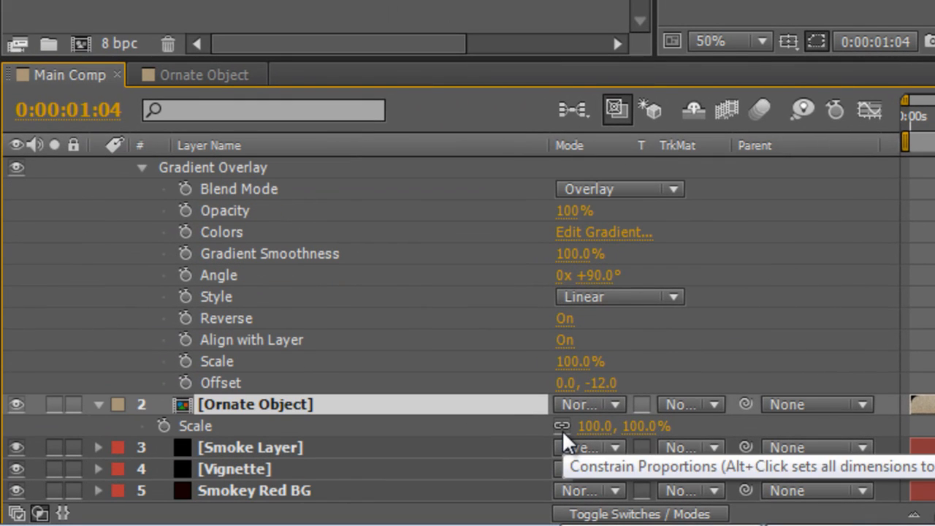
pyautogui.doubleClick(592, 426)
pyautogui.write('61')
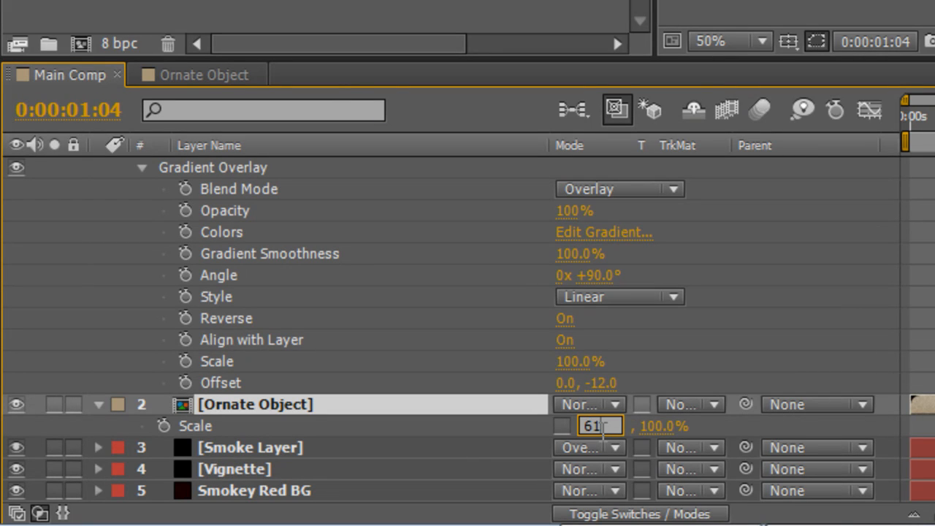
pyautogui.click(635, 426)
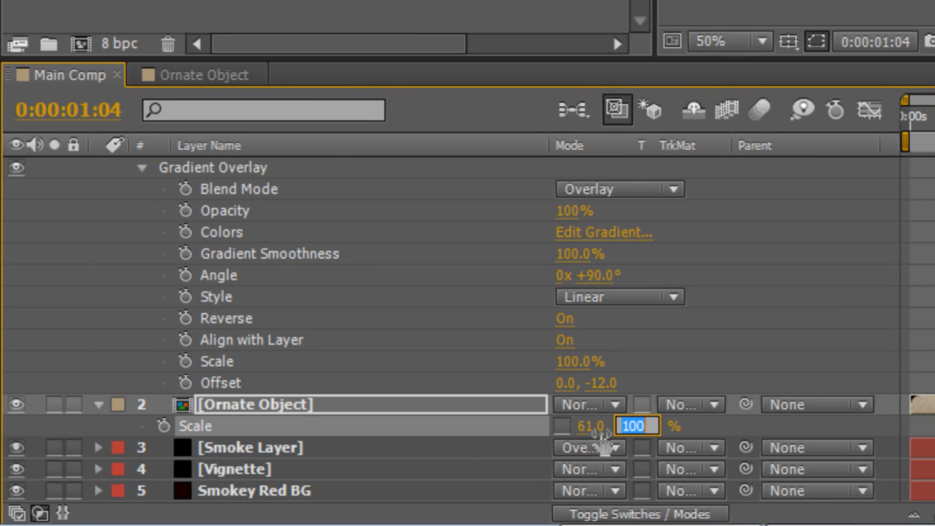
pyautogui.write('59')
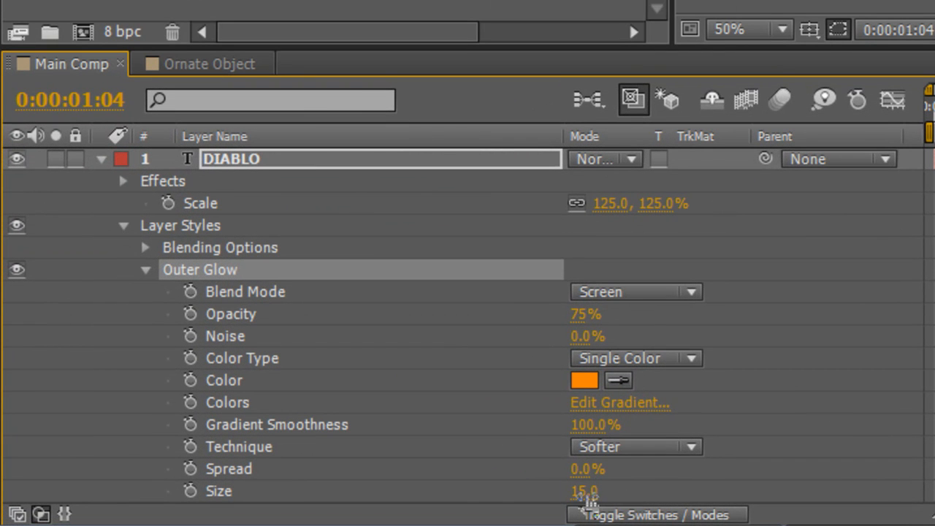
pyautogui.moveTo(585, 491); pyautogui.dragTo(591, 491)
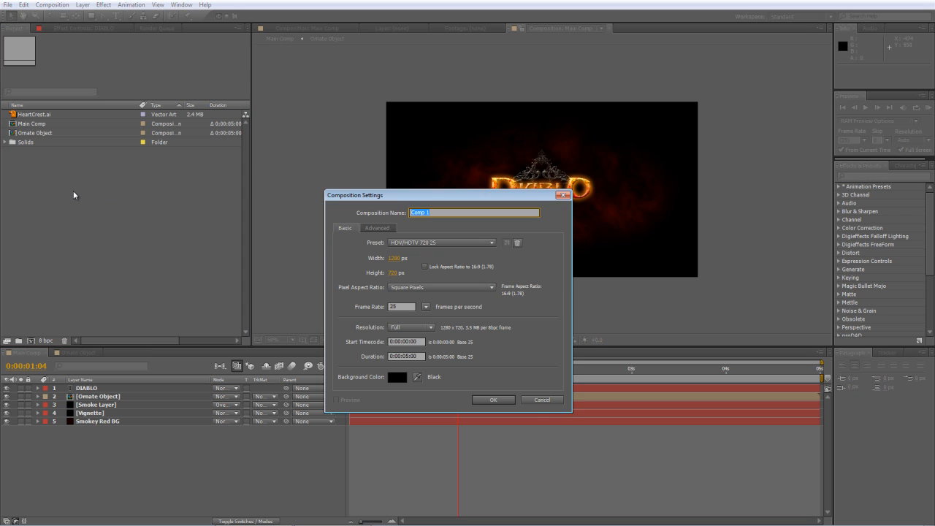
# Create a new 1280×720, 25 fps composition named Spikes.
pyautogui.write('Sp')
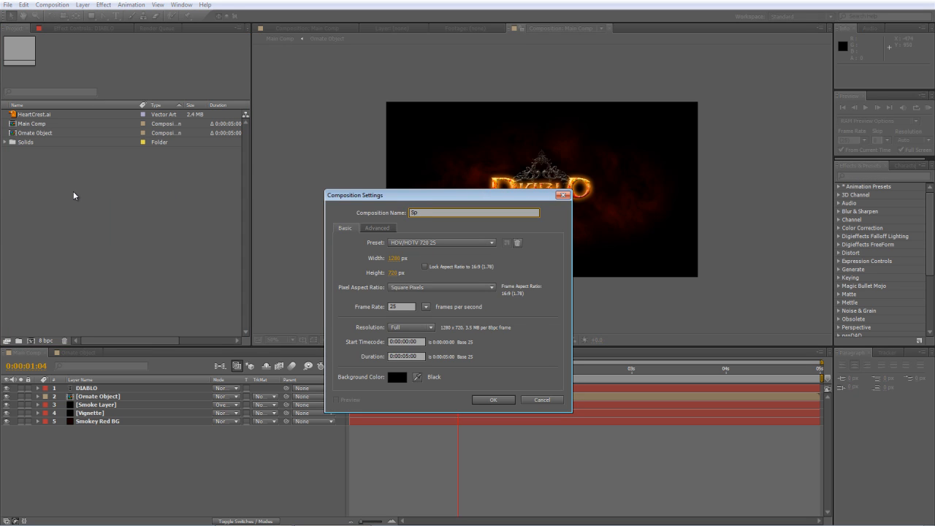
pyautogui.click(493, 399)
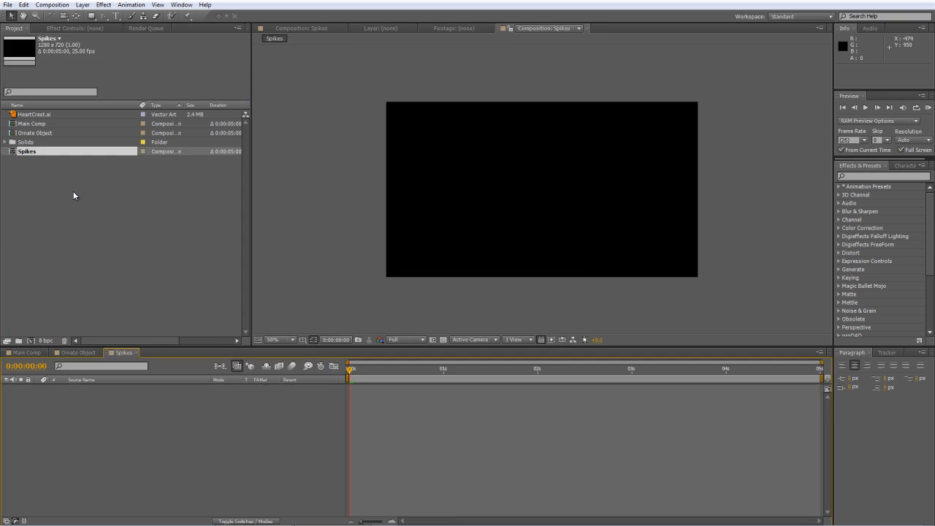
# Add a full-size black solid named Flame Layer to the Spikes composition.
pyautogui.rightClick(125, 413)
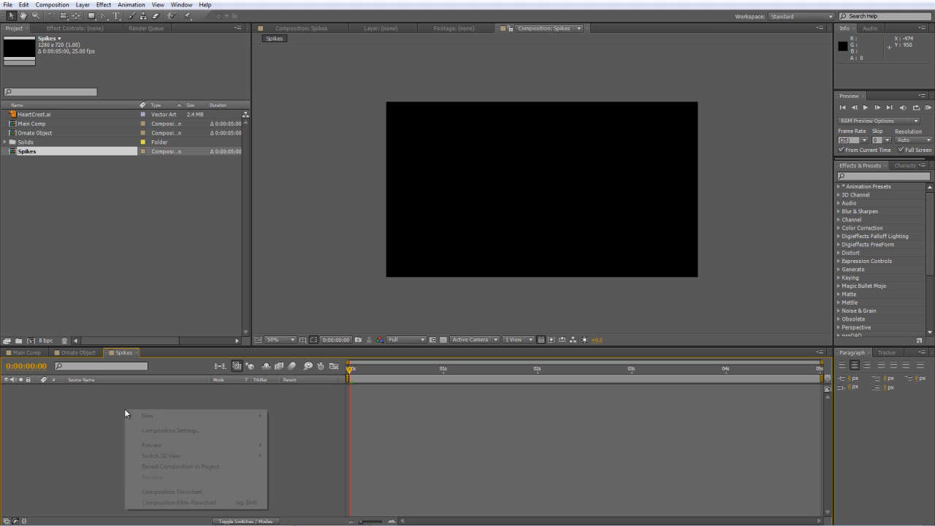
pyautogui.moveTo(147, 416)
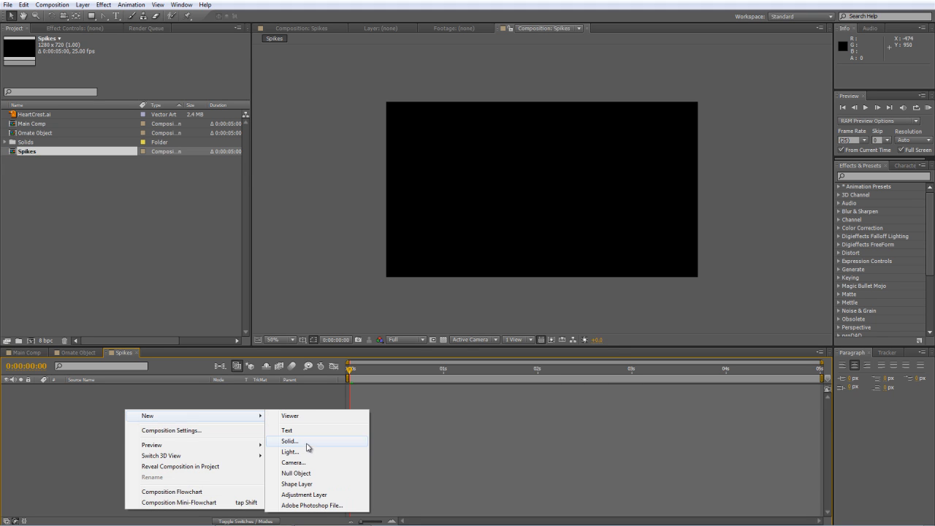
pyautogui.click(289, 441)
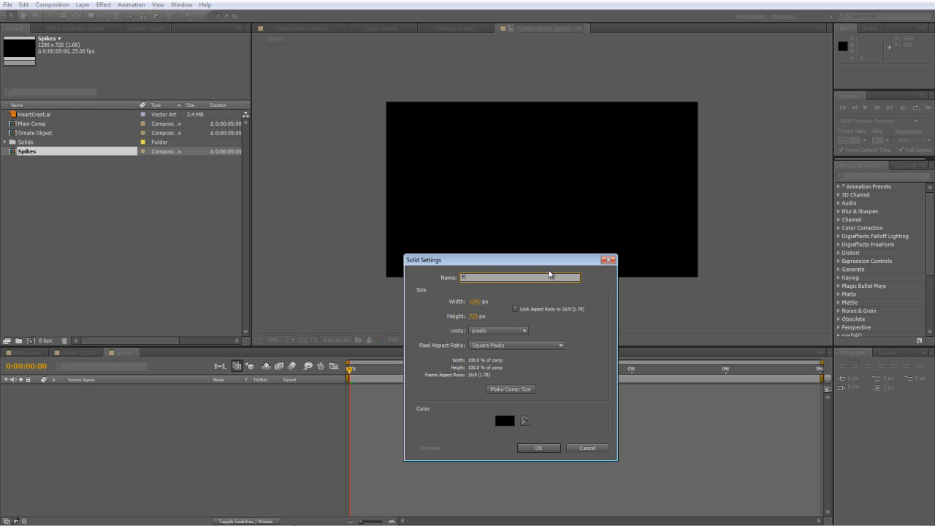
pyautogui.write('Flame Layer')
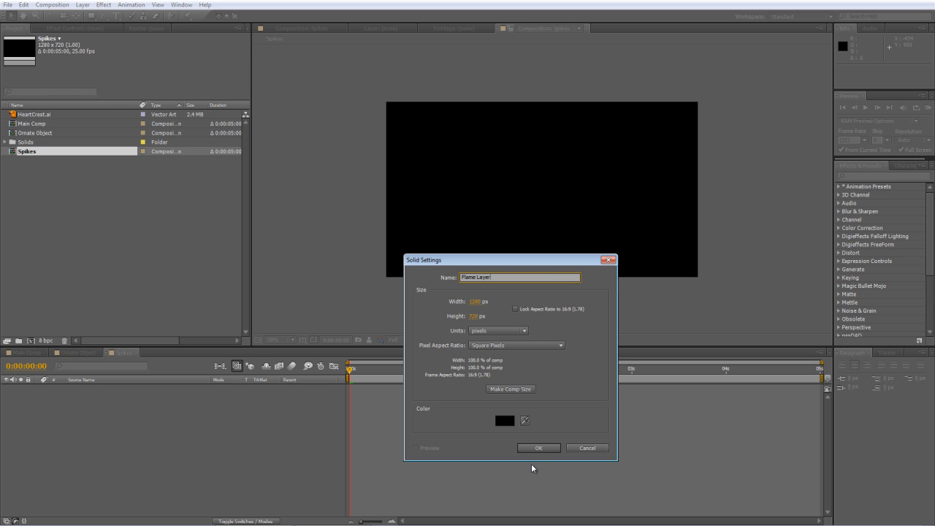
pyautogui.click(538, 448)
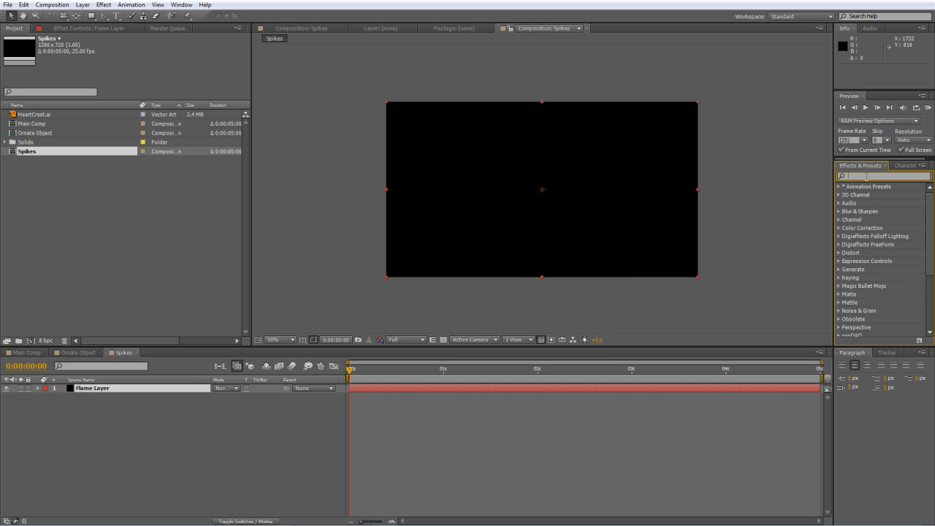
# Apply Fractal Noise to Flame Layer and set its Fractal Type to Dynamic Twist.
pyautogui.write('fractal')
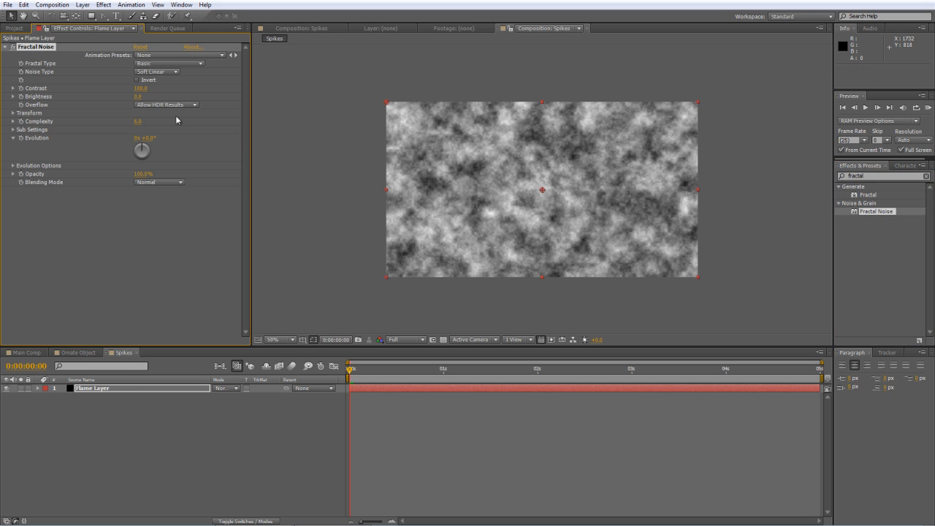
pyautogui.moveTo(201, 69)
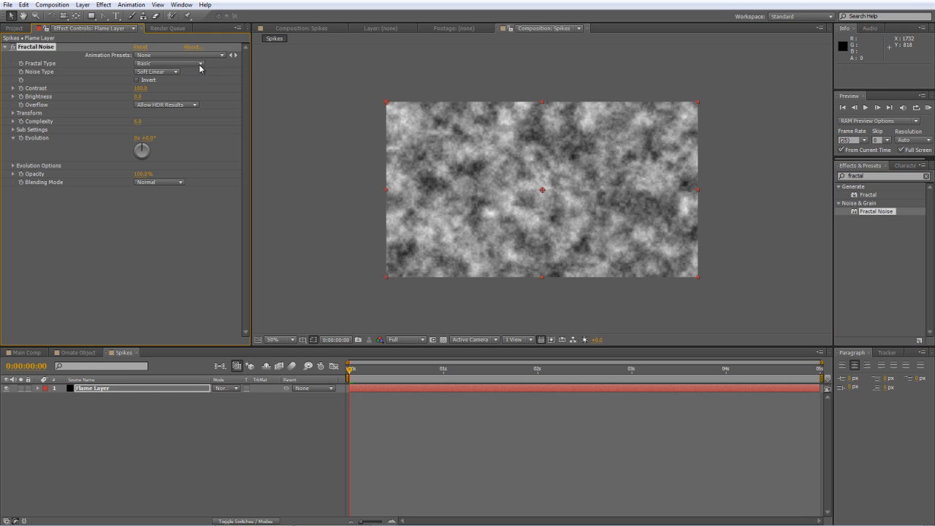
pyautogui.click(169, 62)
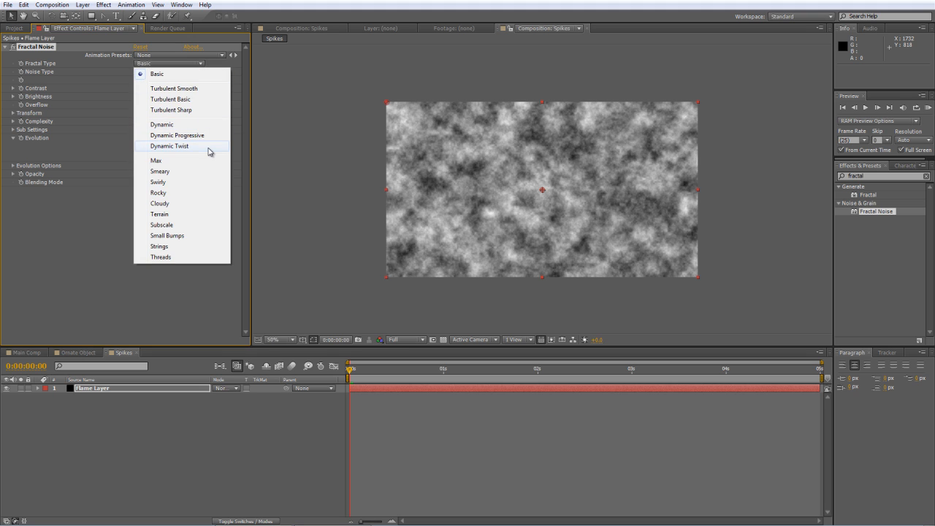
pyautogui.click(168, 146)
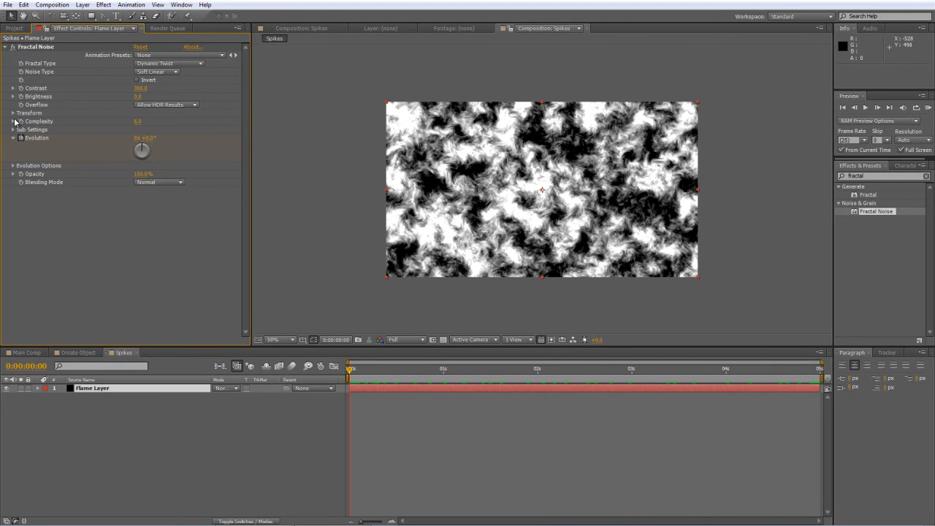
pyautogui.click(13, 113)
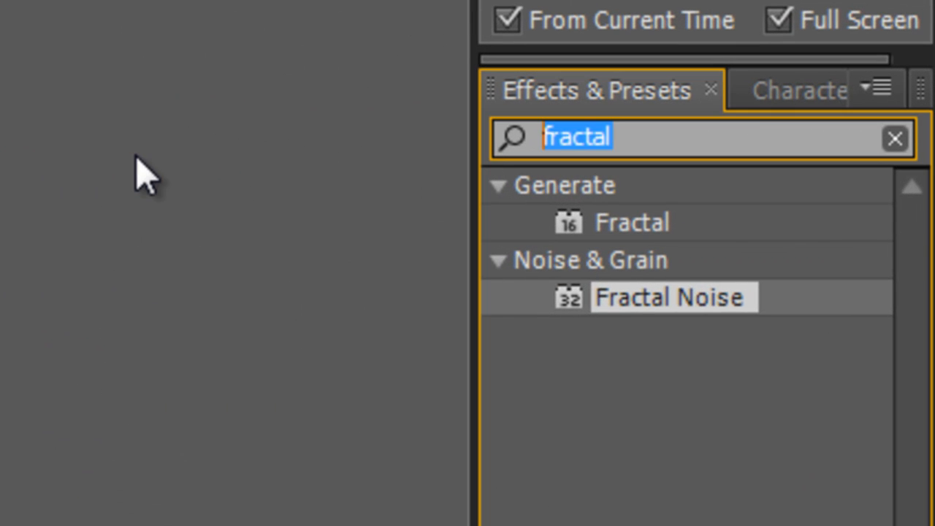
# Apply Tritone to Flame Layer with yellow-orange highlights, orange midtones and dark red shadows, then collapse it.
pyautogui.write('tritone')
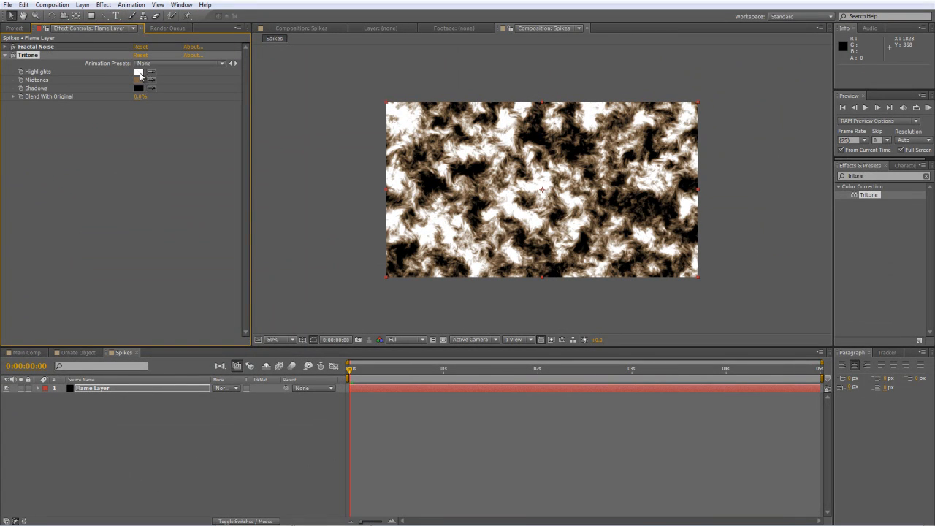
pyautogui.click(139, 71)
pyautogui.write('0')
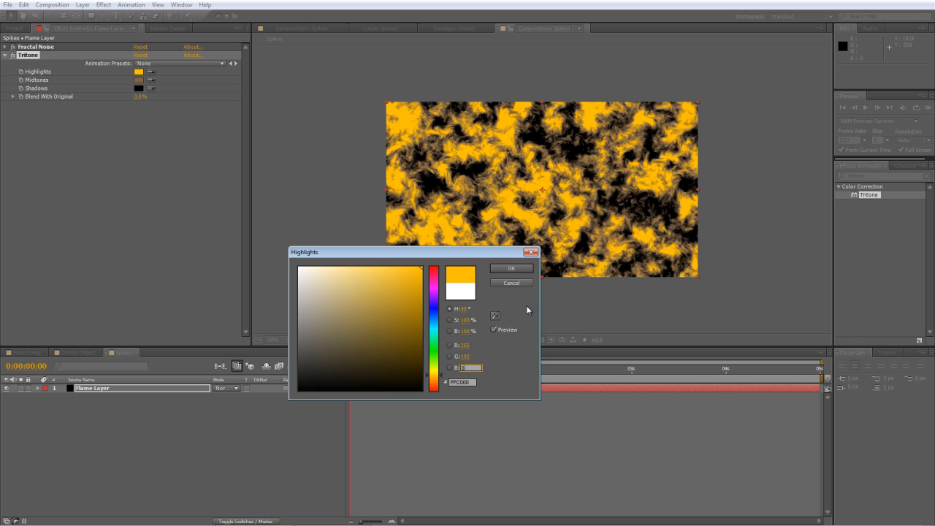
pyautogui.click(139, 81)
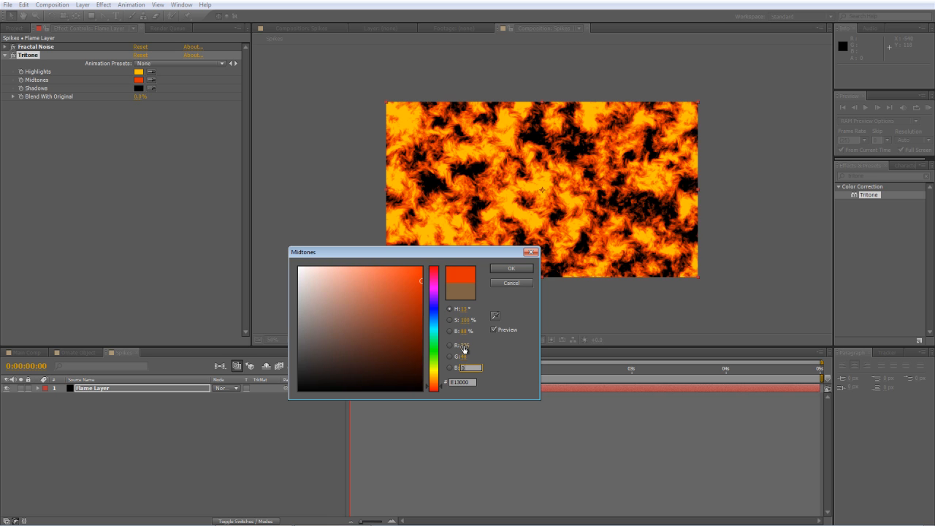
pyautogui.click(511, 267)
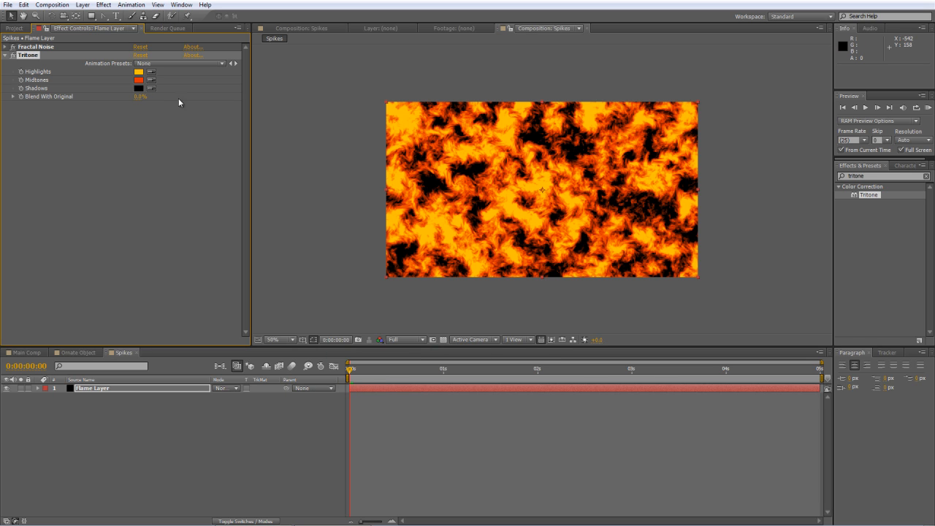
pyautogui.click(138, 88)
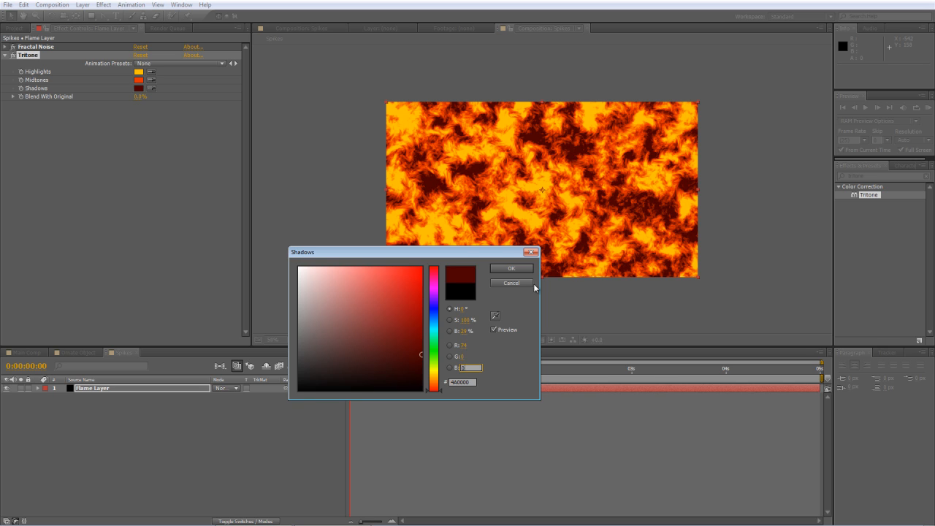
pyautogui.click(511, 284)
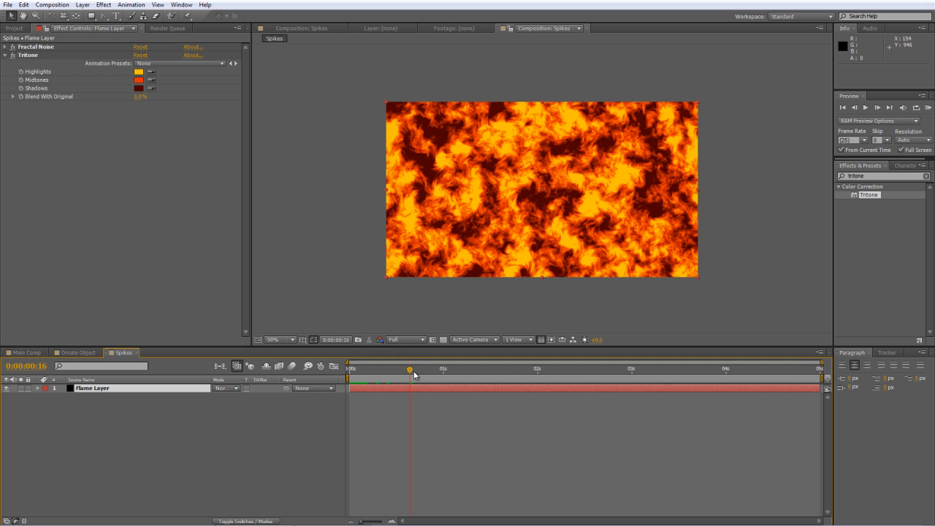
pyautogui.moveTo(414, 375)
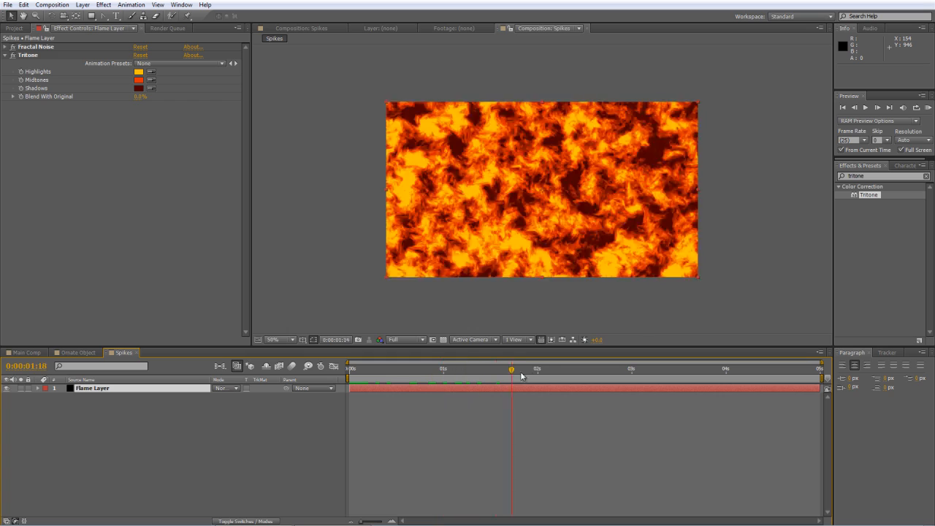
pyautogui.moveTo(511, 369); pyautogui.dragTo(748, 369)
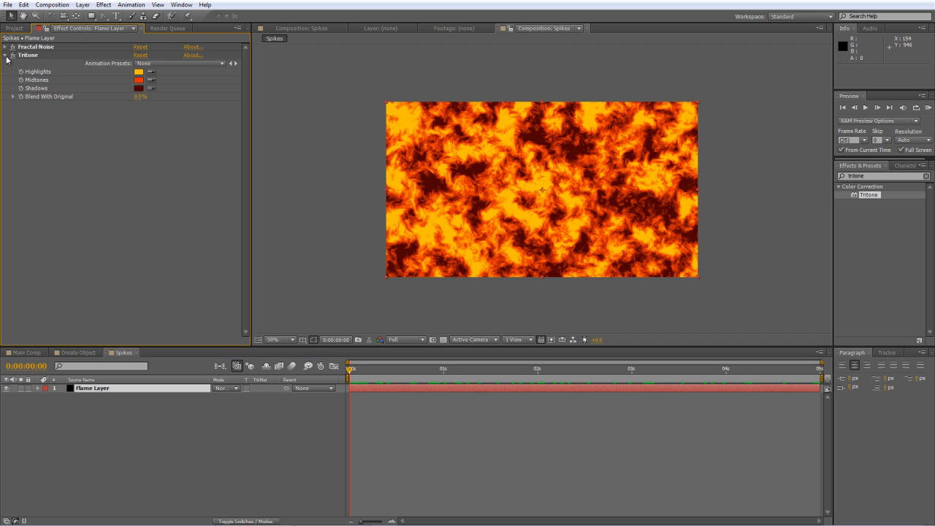
pyautogui.click(5, 54)
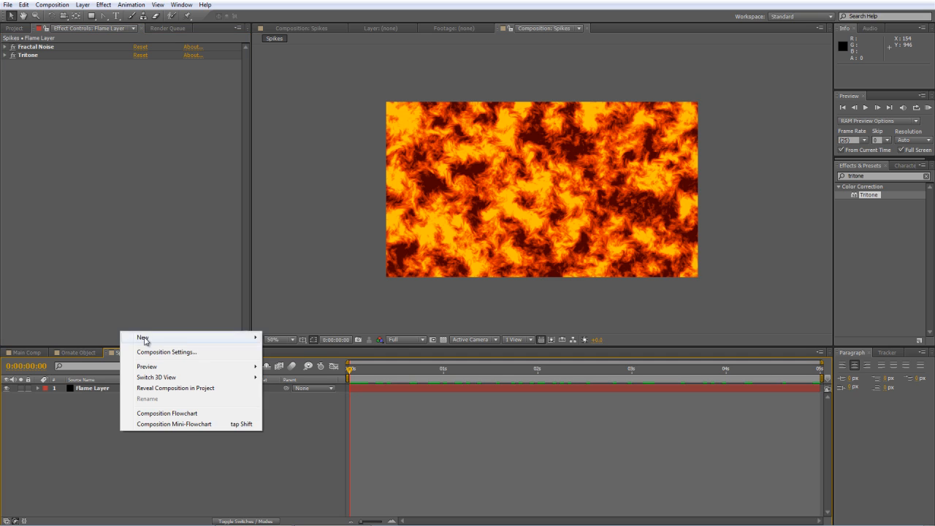
# Add a comp-size black solid named Spikes above Flame Layer.
pyautogui.click(142, 337)
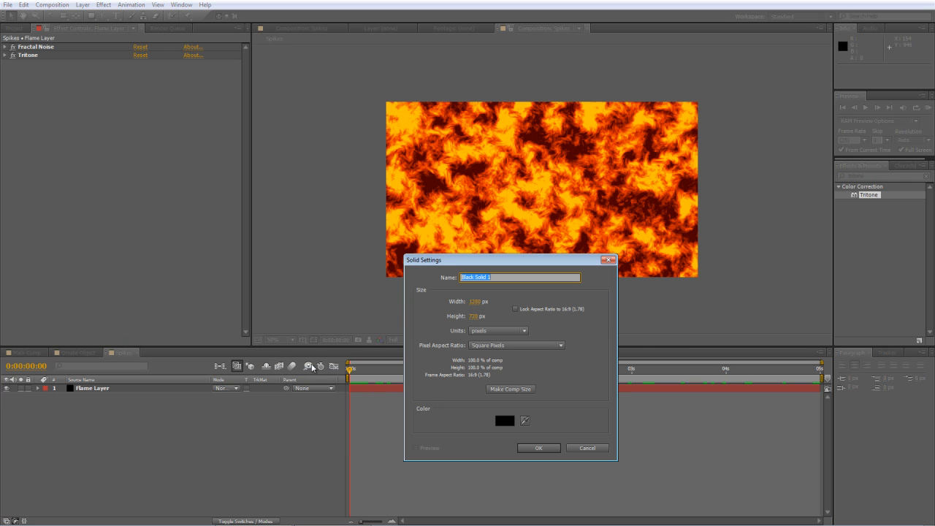
pyautogui.write('Spikes')
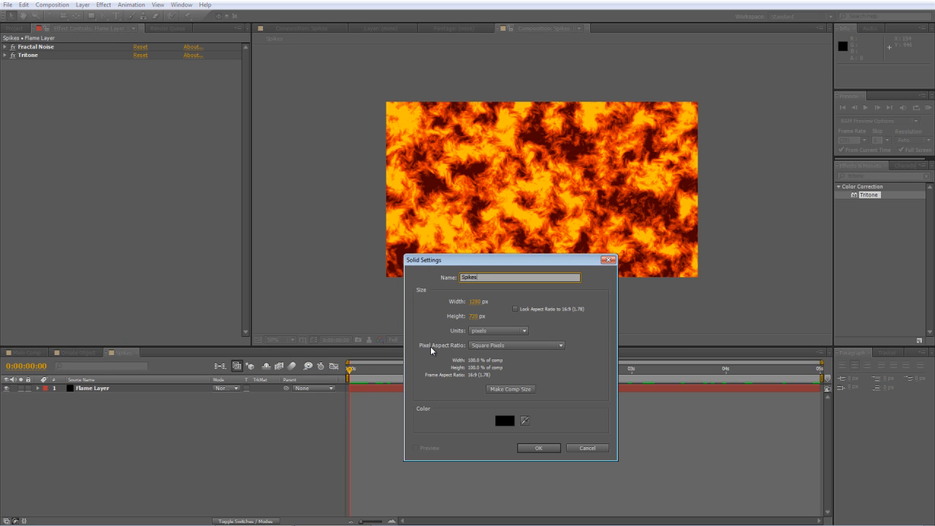
pyautogui.click(538, 447)
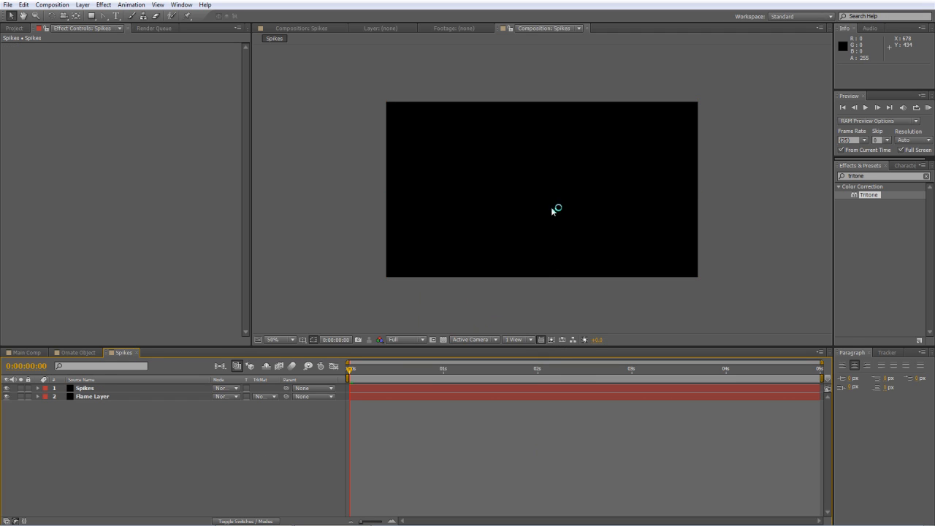
pyautogui.click(85, 388)
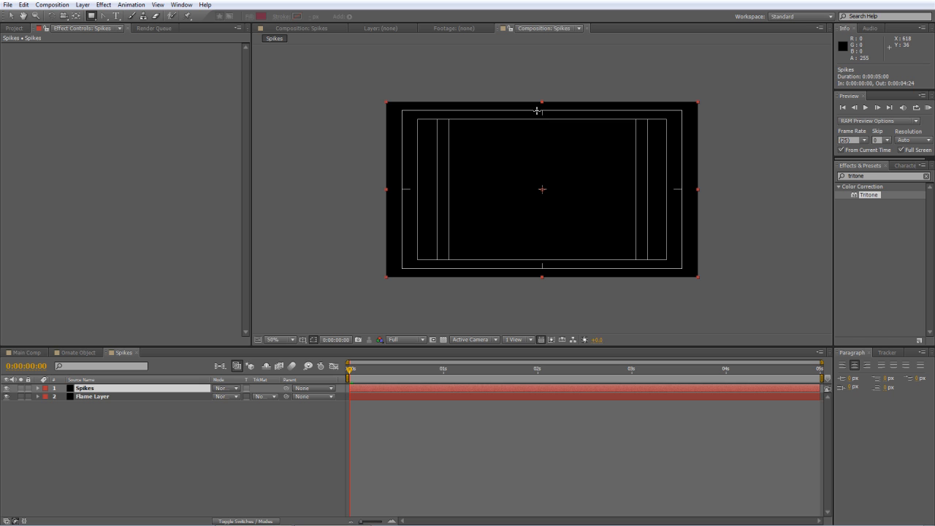
pyautogui.moveTo(538, 110)
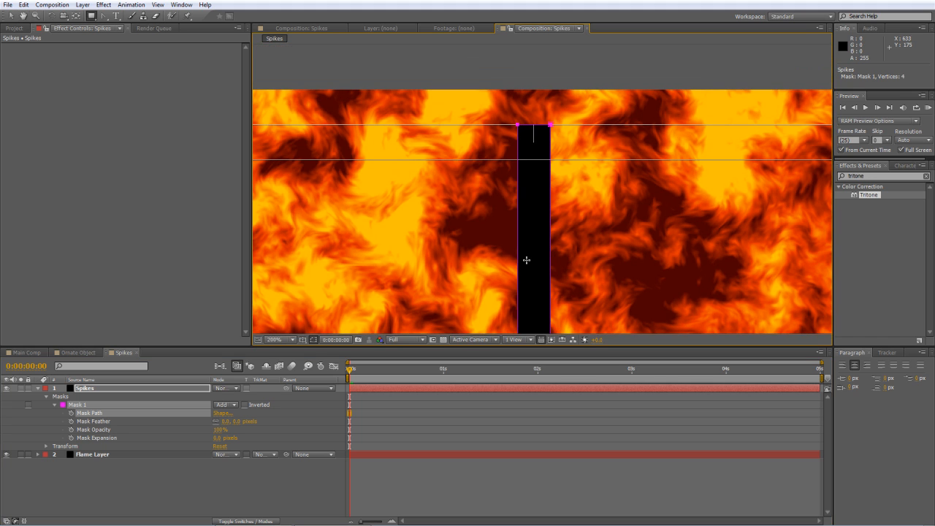
pyautogui.moveTo(526, 213)
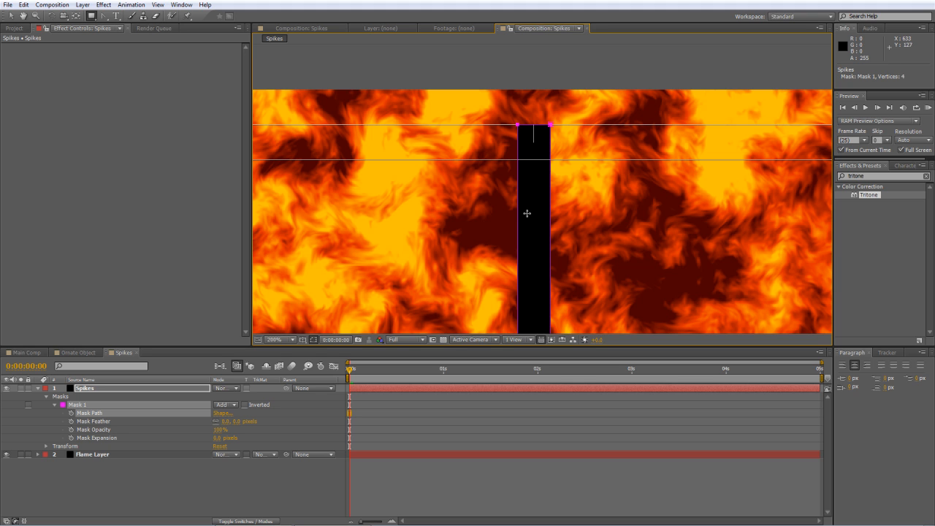
pyautogui.moveTo(502, 257)
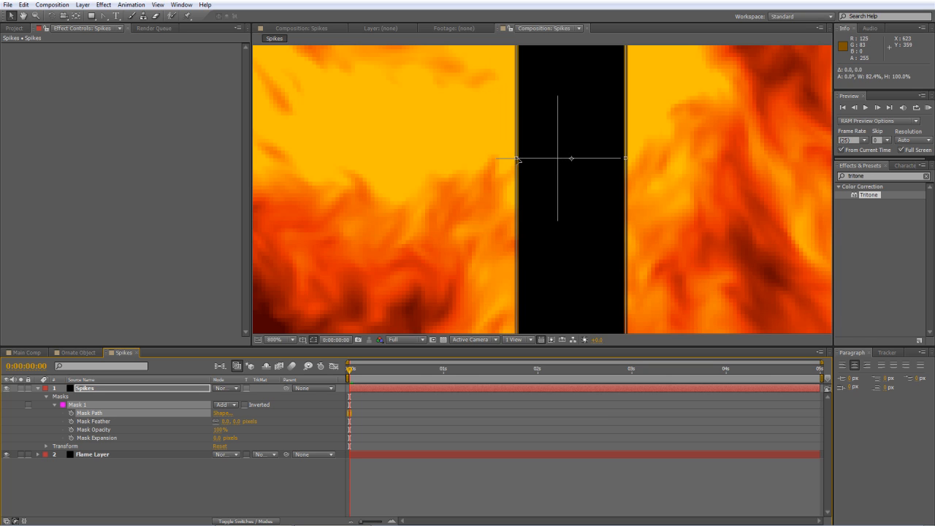
# Drag the black strip's right mask edge inward to narrow it.
pyautogui.moveTo(517, 159); pyautogui.dragTo(621, 158)
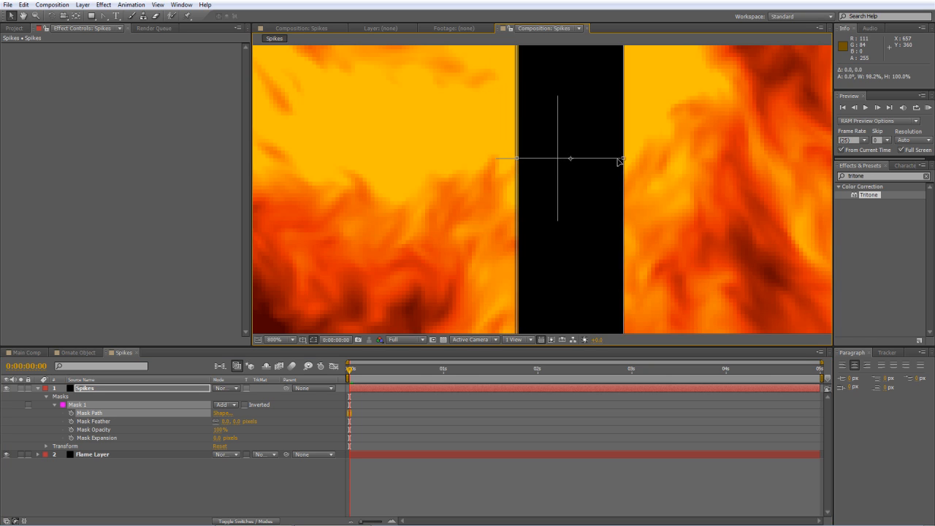
pyautogui.moveTo(621, 160); pyautogui.dragTo(595, 159)
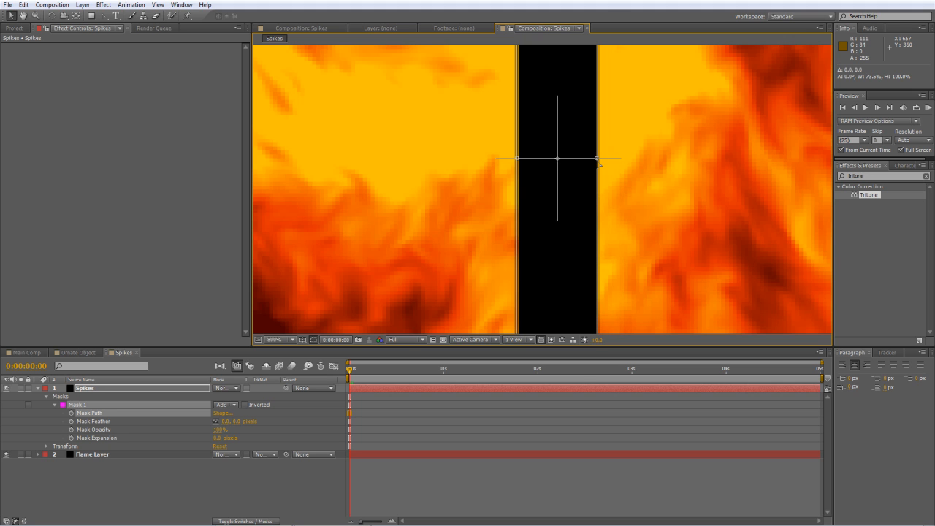
pyautogui.moveTo(519, 160)
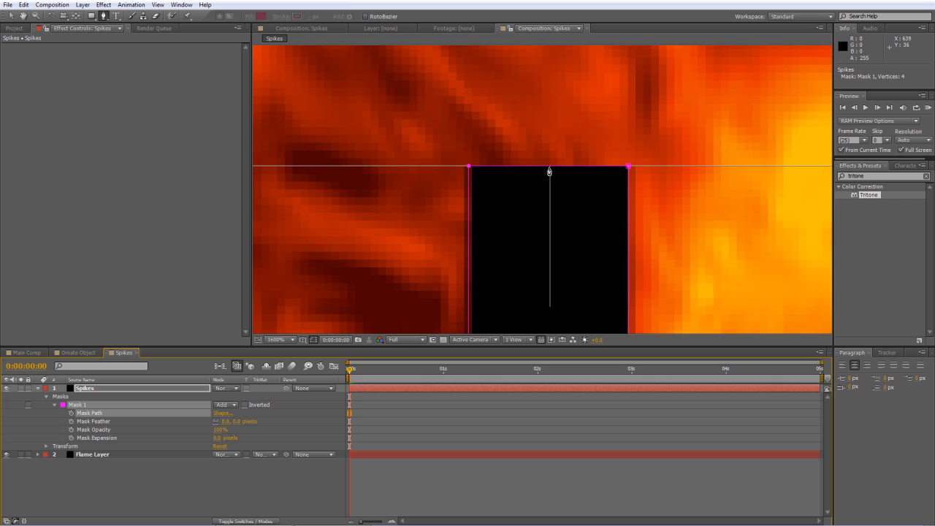
pyautogui.moveTo(551, 171)
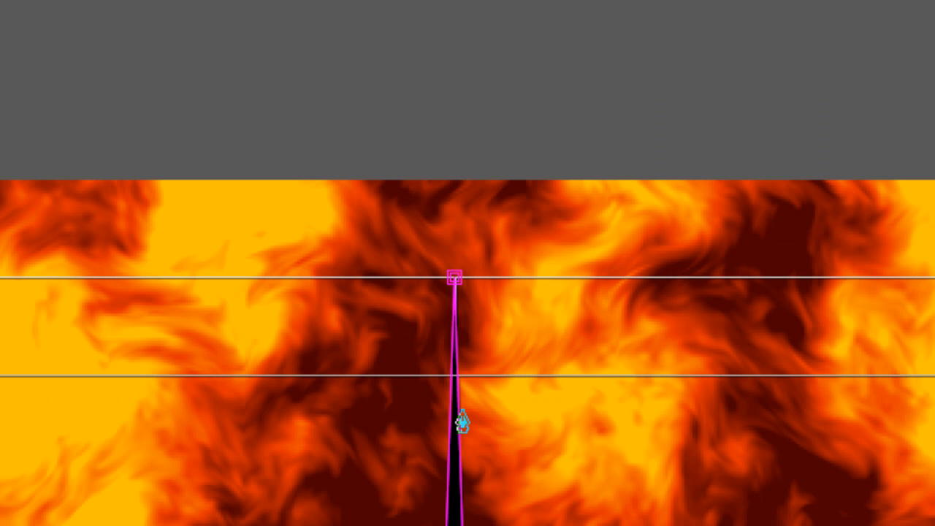
# Bring up the Pen Tool's vertex editing tools to shape the spike's point.
pyautogui.click(290, 44)
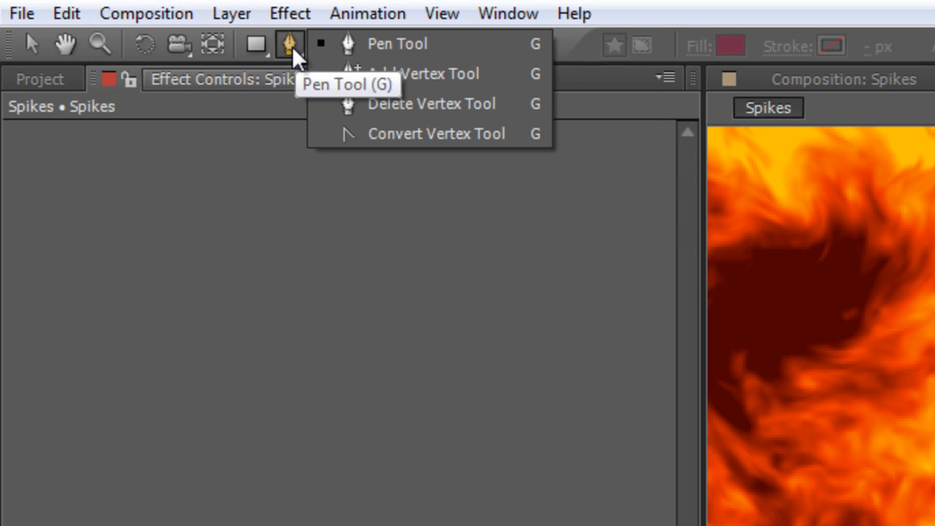
pyautogui.moveTo(394, 73)
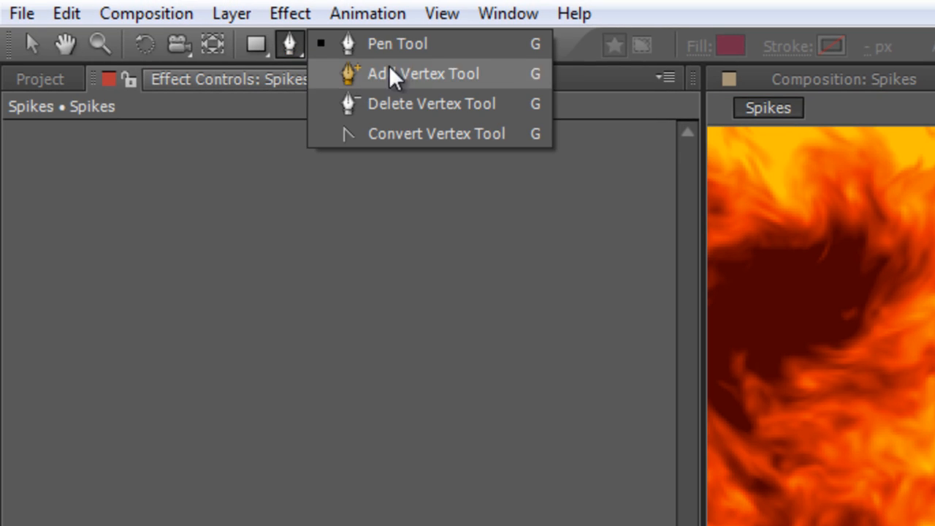
pyautogui.moveTo(420, 138)
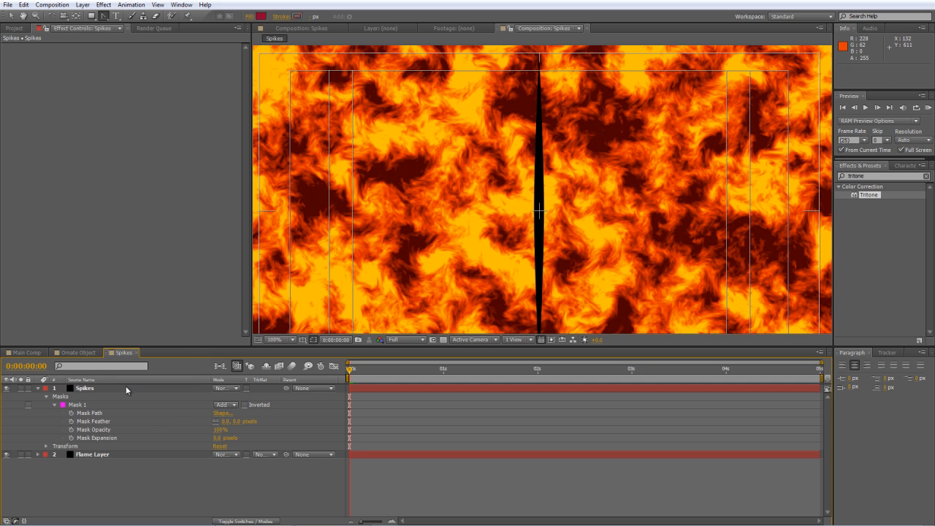
# Duplicate Mask 1 into Masks 2 and 3 and select them to place beside the first spike.
pyautogui.click(77, 405)
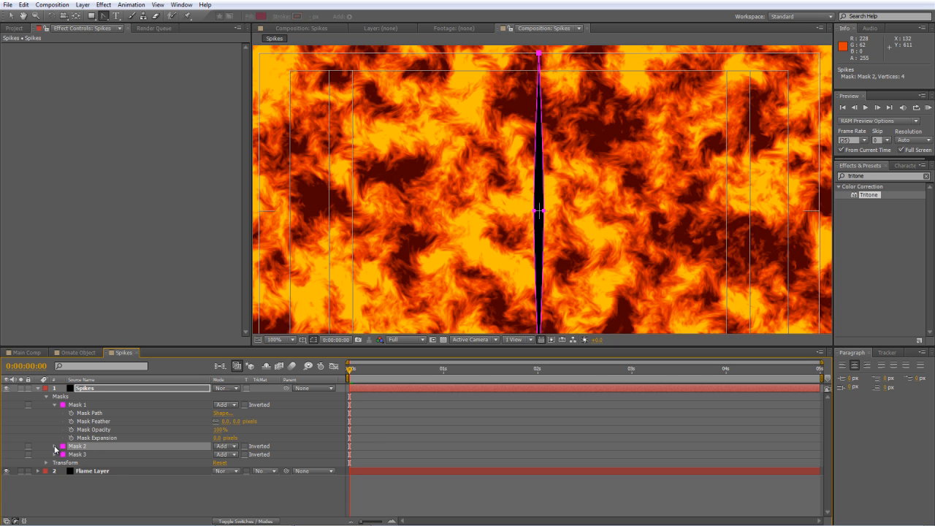
pyautogui.click(54, 447)
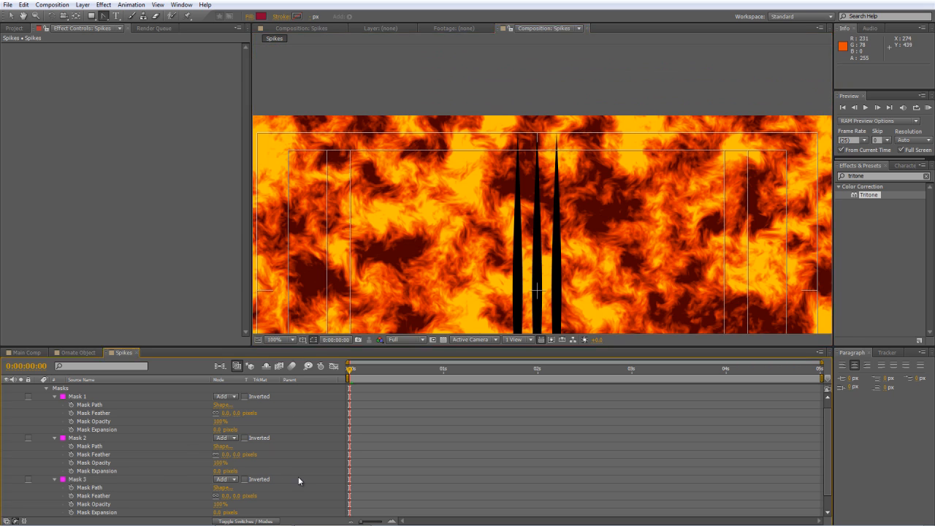
pyautogui.click(90, 487)
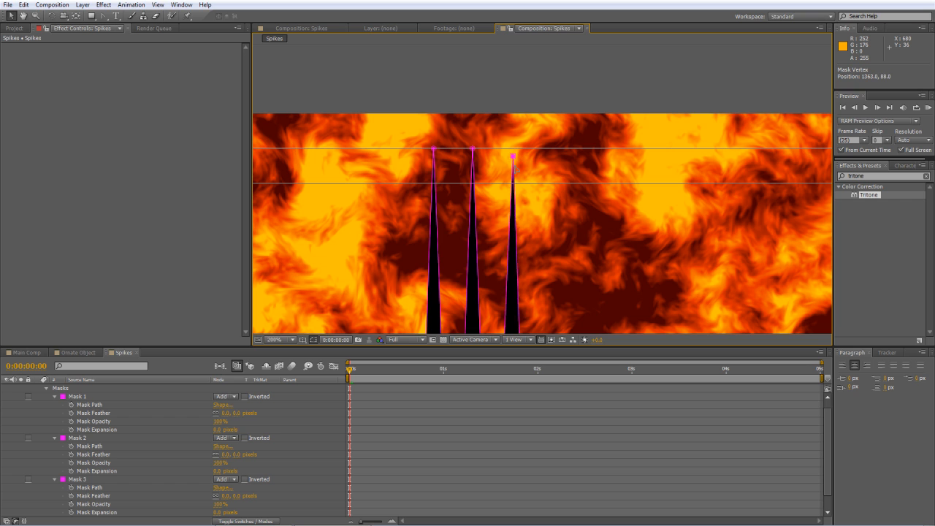
# Drag the spike masks' tip and lower vertices to make three slender double-pointed slivers.
pyautogui.moveTo(512, 155); pyautogui.dragTo(515, 158)
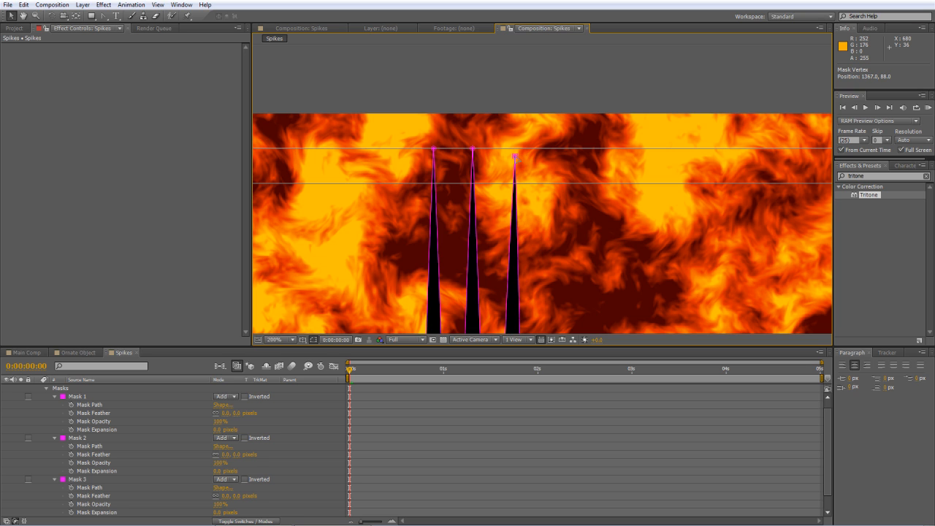
pyautogui.moveTo(513, 156); pyautogui.dragTo(511, 169)
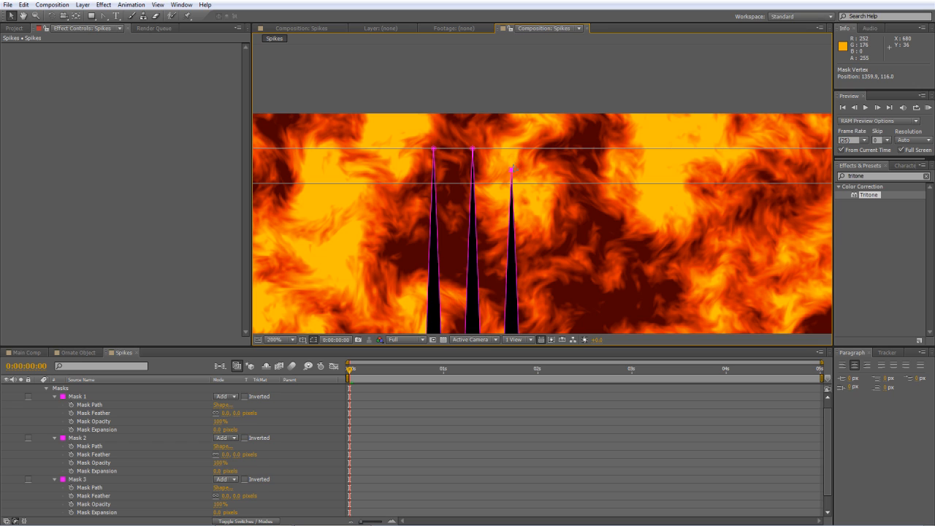
pyautogui.moveTo(511, 169); pyautogui.dragTo(511, 184)
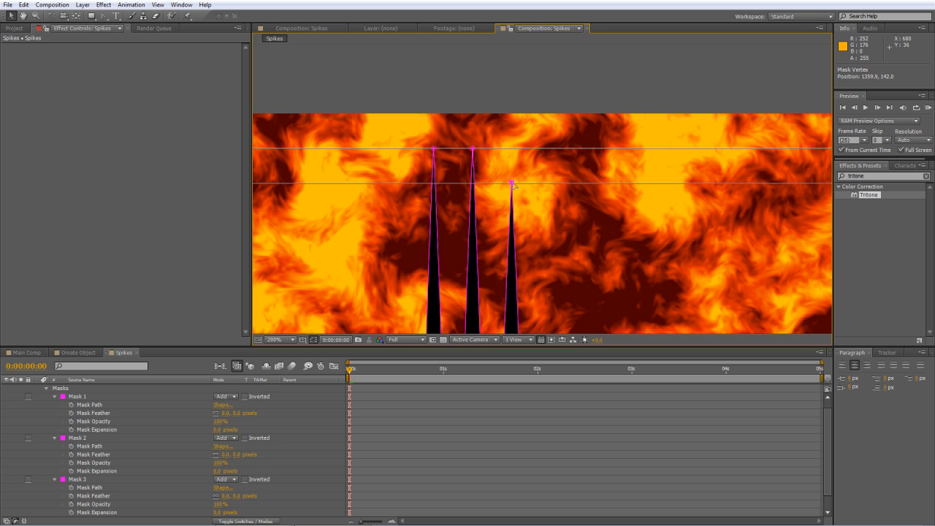
pyautogui.click(511, 185)
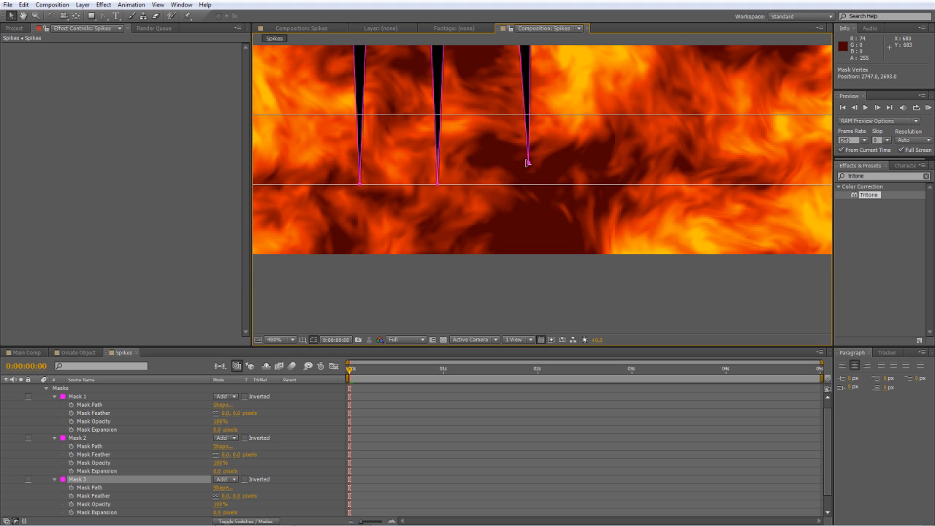
pyautogui.moveTo(527, 162); pyautogui.dragTo(519, 117)
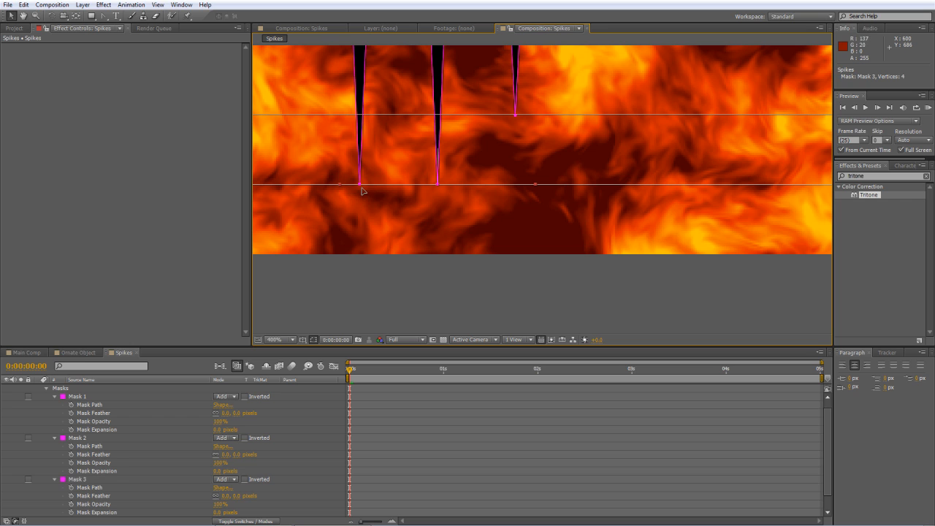
pyautogui.click(77, 437)
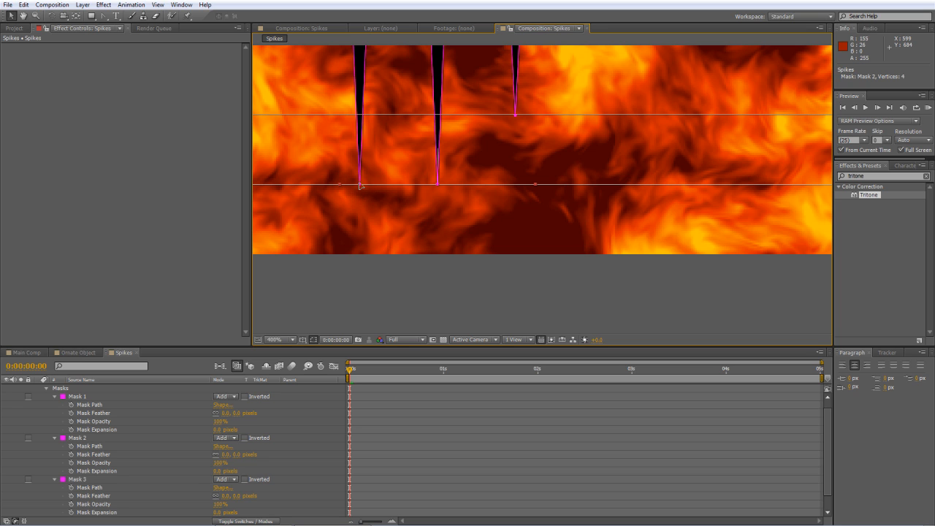
pyautogui.moveTo(360, 186); pyautogui.dragTo(363, 115)
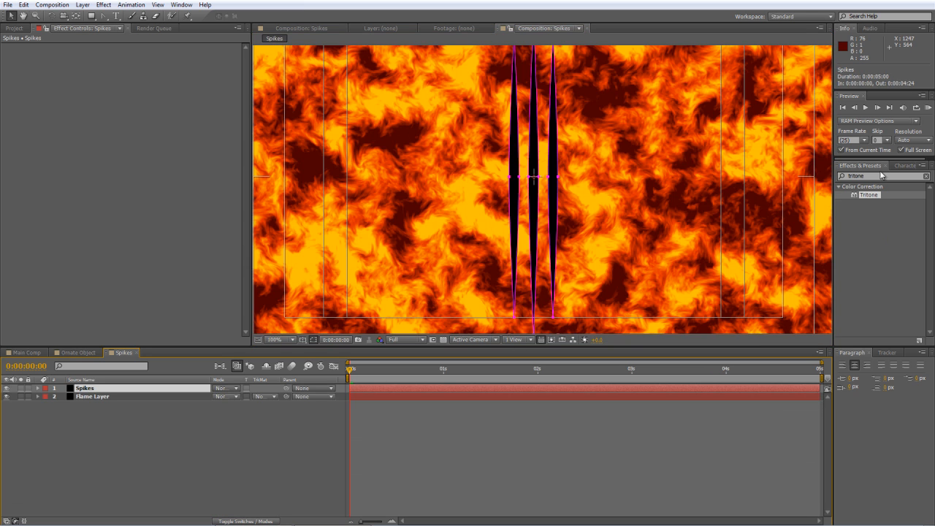
# Apply Ramp to the Spikes layer with a white Start Color, then search for a blur effect.
pyautogui.write('rampl')
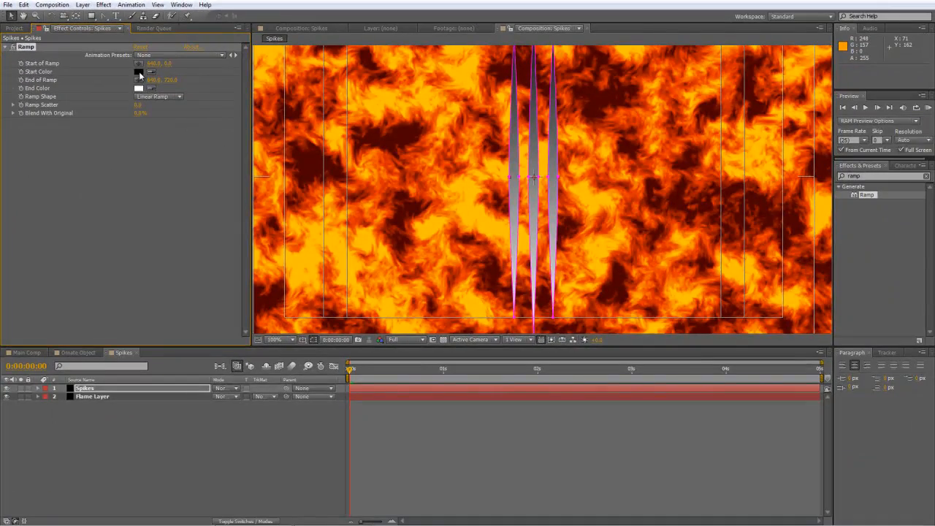
pyautogui.click(139, 72)
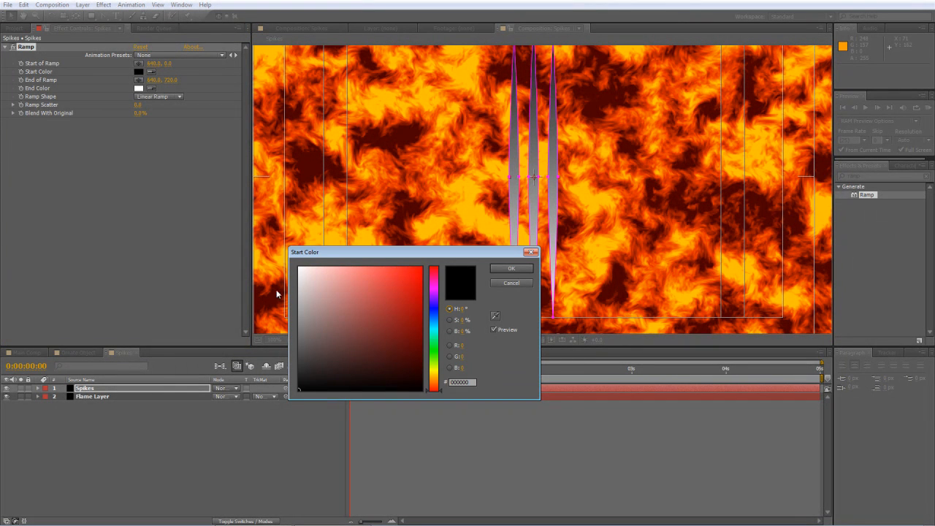
pyautogui.click(511, 268)
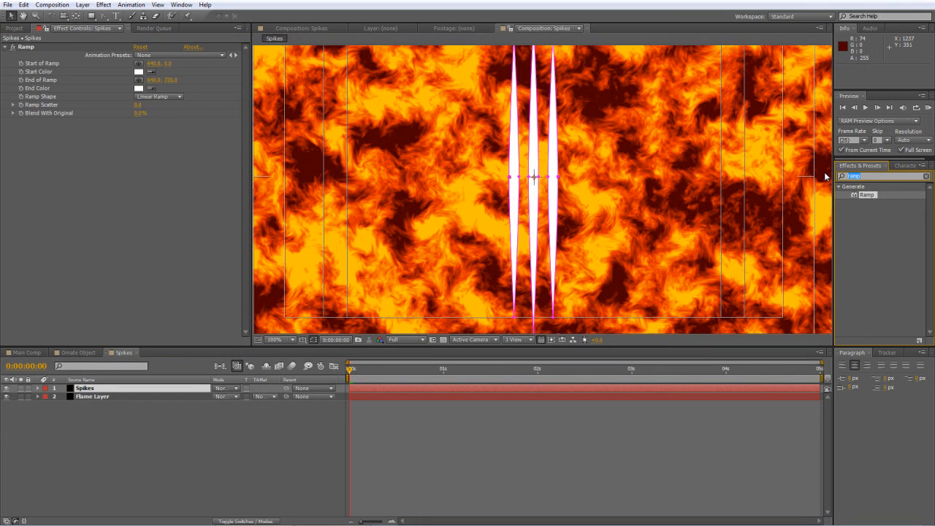
pyautogui.write('blur')
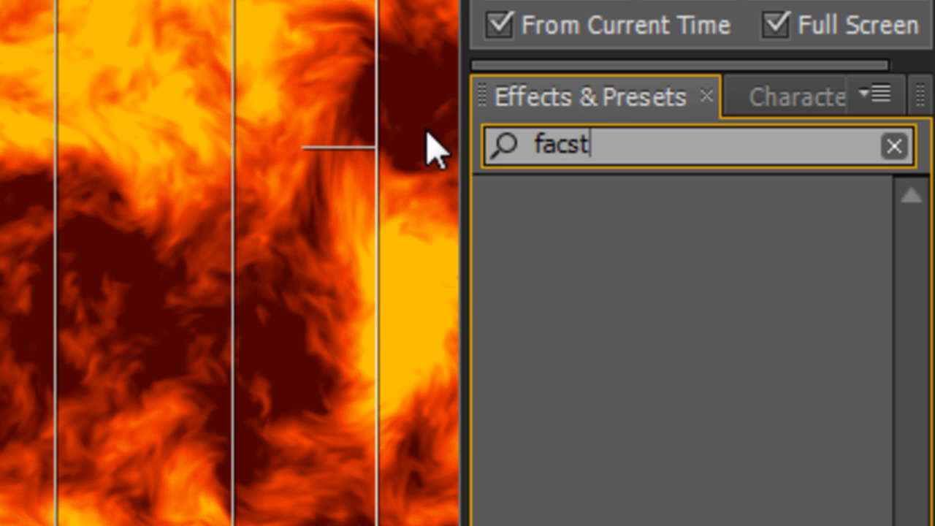
# Apply a Fast Blur under Ramp on the Spikes layer and reveal its three masks.
pyautogui.write('fast b')
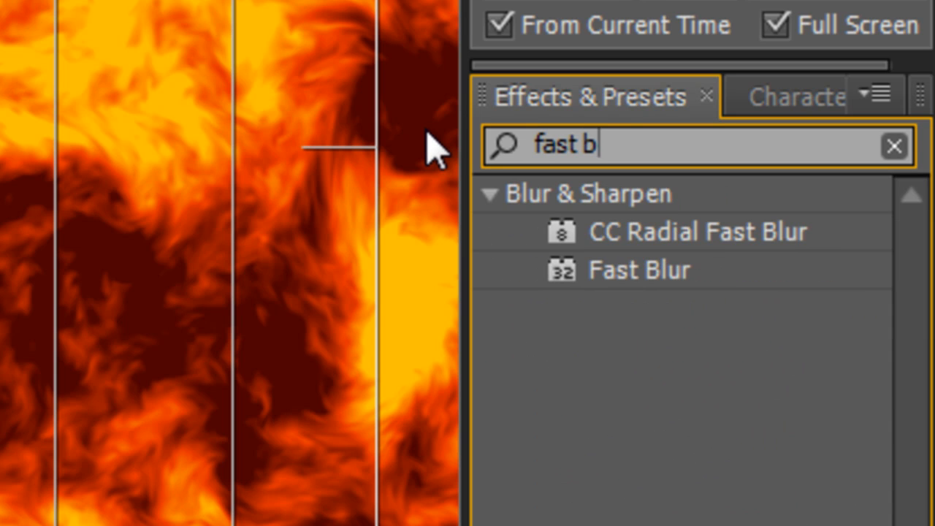
pyautogui.write('u')
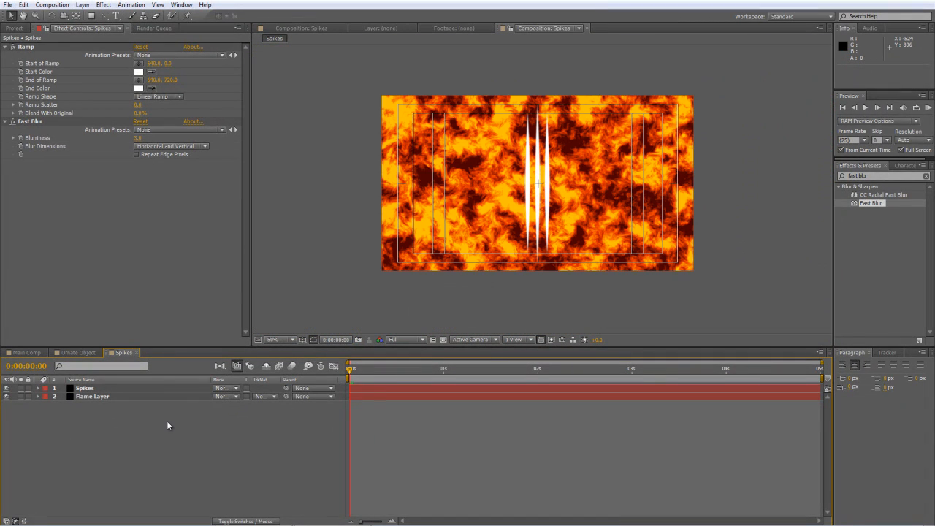
pyautogui.click(84, 388)
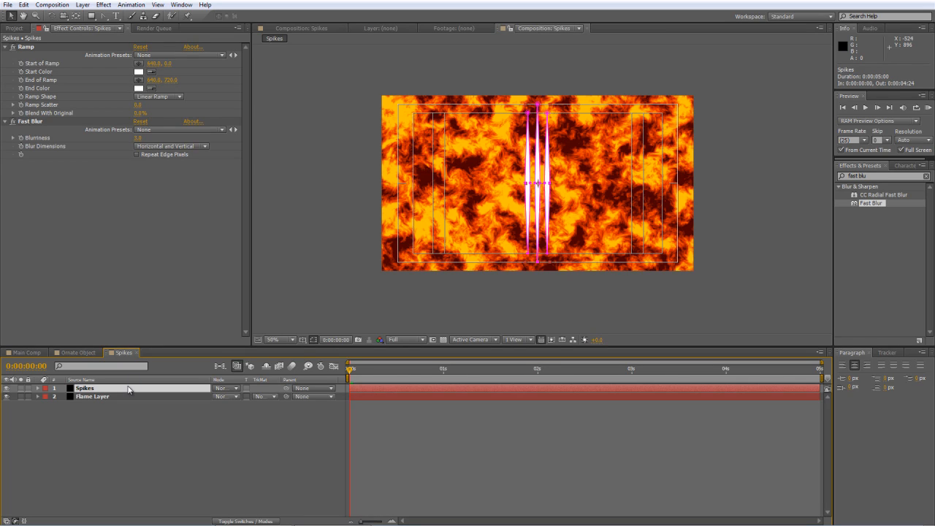
pyautogui.click(38, 388)
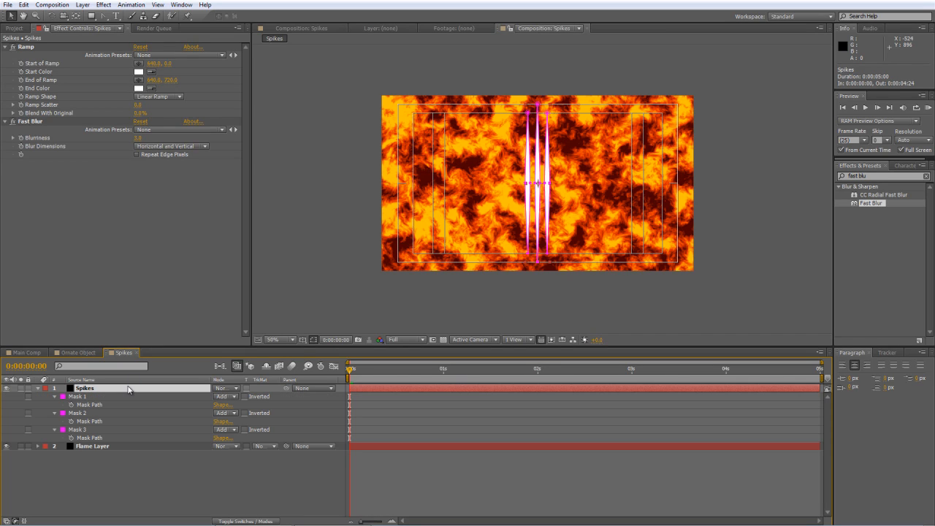
pyautogui.moveTo(78, 404)
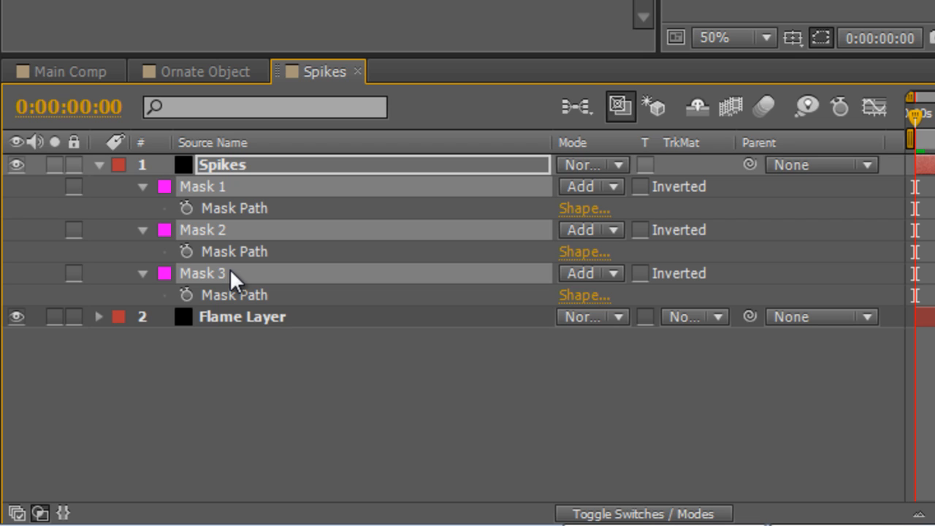
# Copy Masks 1–3 from Spikes onto the Flame Layer so fire shows only inside the spikes.
pyautogui.click(241, 317)
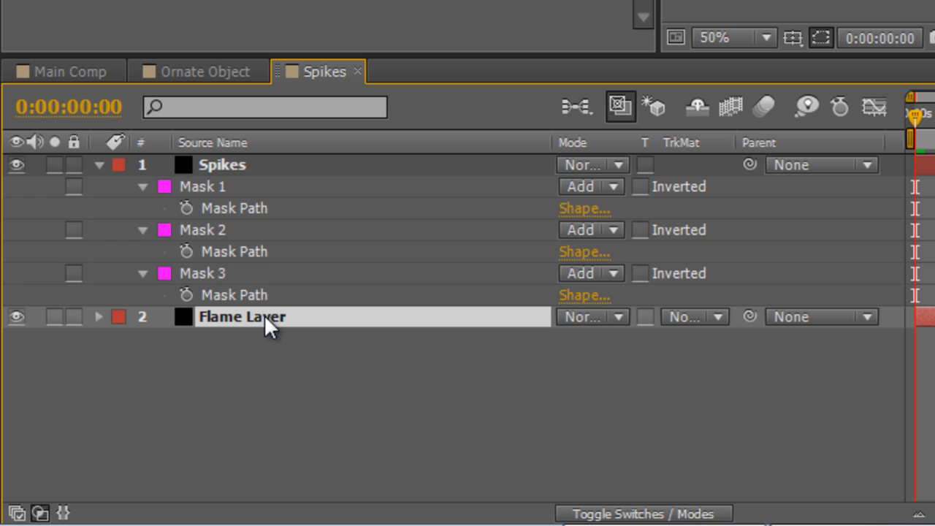
pyautogui.doubleClick(241, 316)
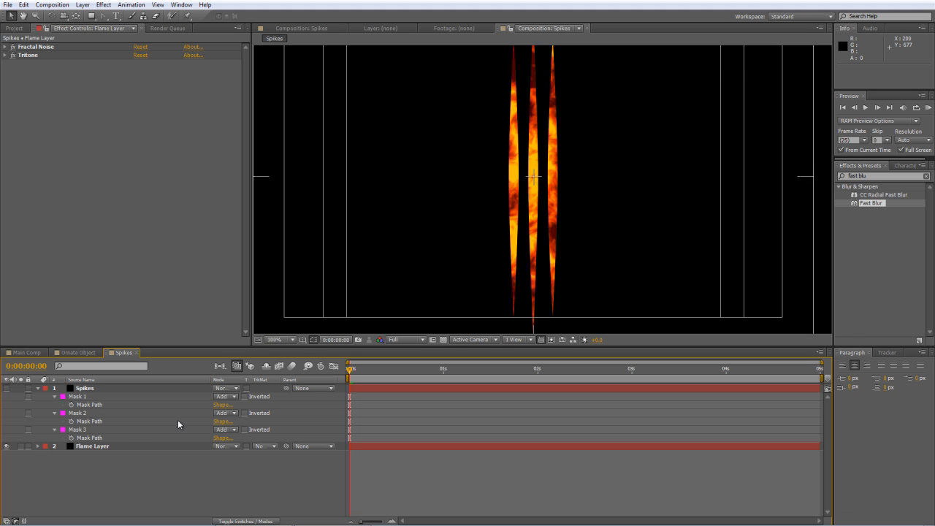
pyautogui.click(92, 447)
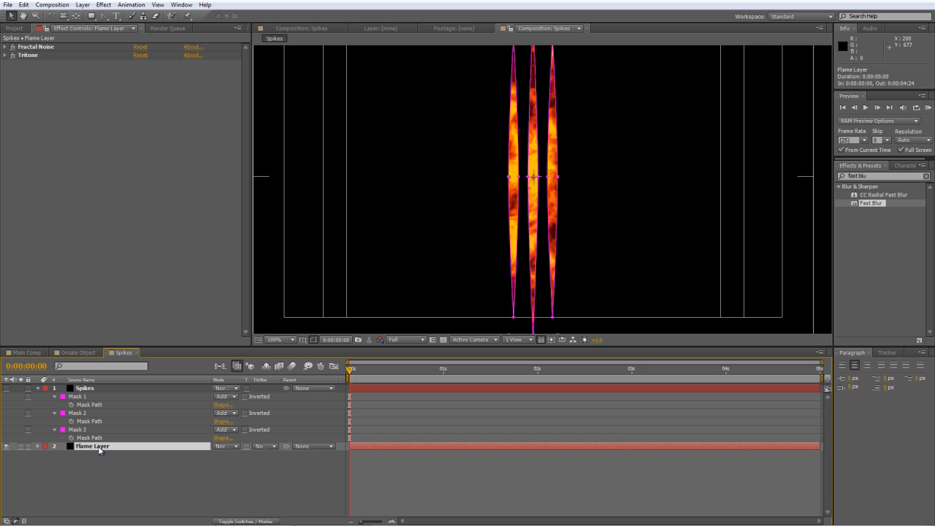
pyautogui.moveTo(351, 375)
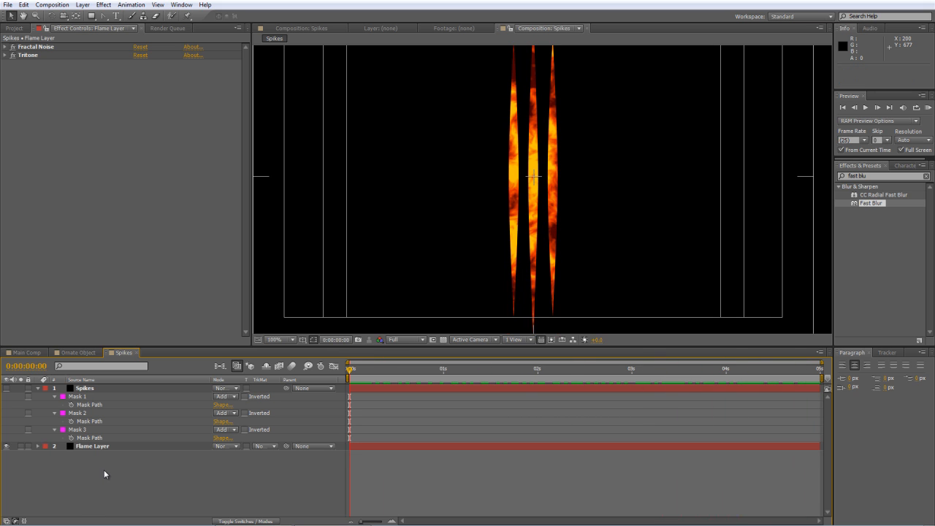
pyautogui.moveTo(125, 456)
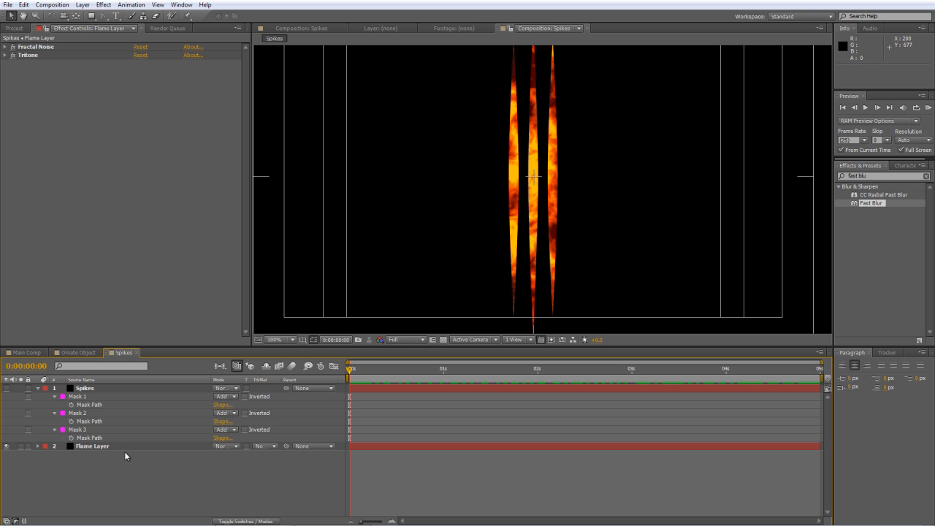
# Set the Flame Layer's masks to 10-pixel feather and 3-pixel expansion, renaming it Flame Layer Top.
pyautogui.click(93, 446)
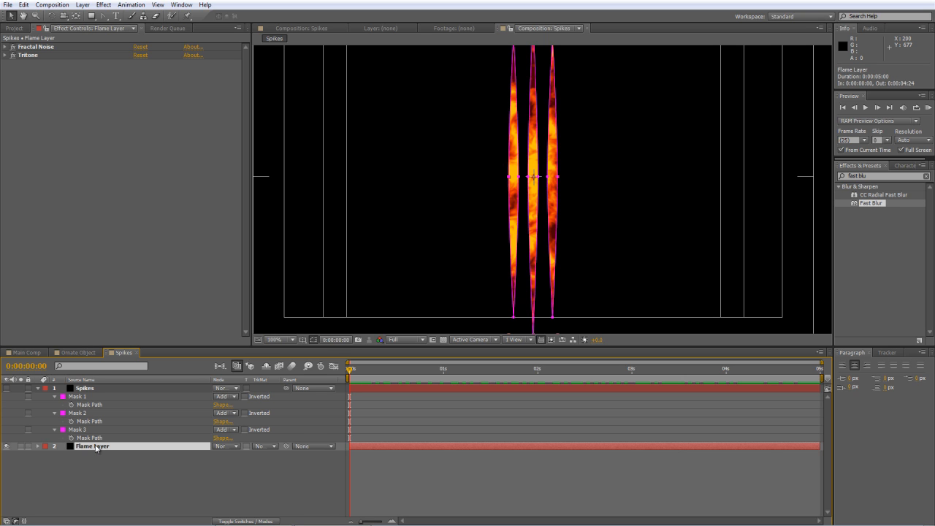
pyautogui.click(54, 445)
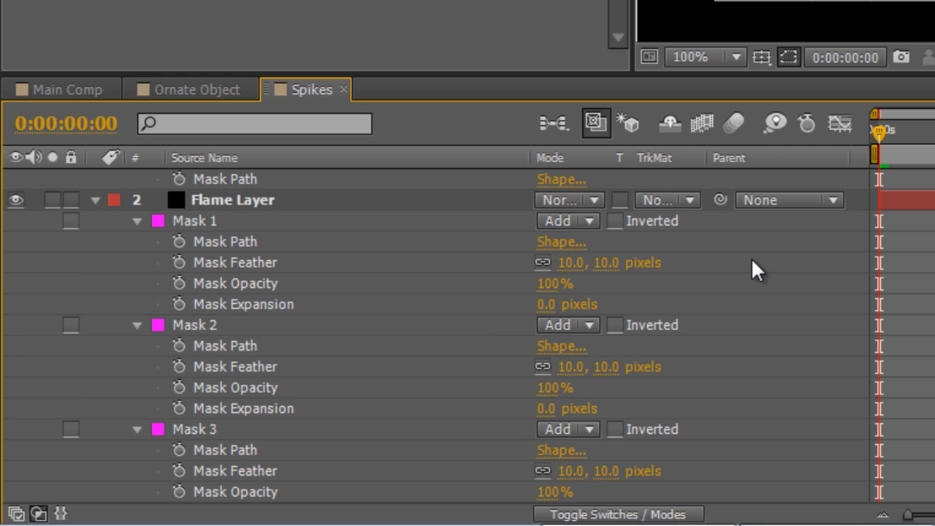
pyautogui.doubleClick(566, 304)
pyautogui.write(' Top')
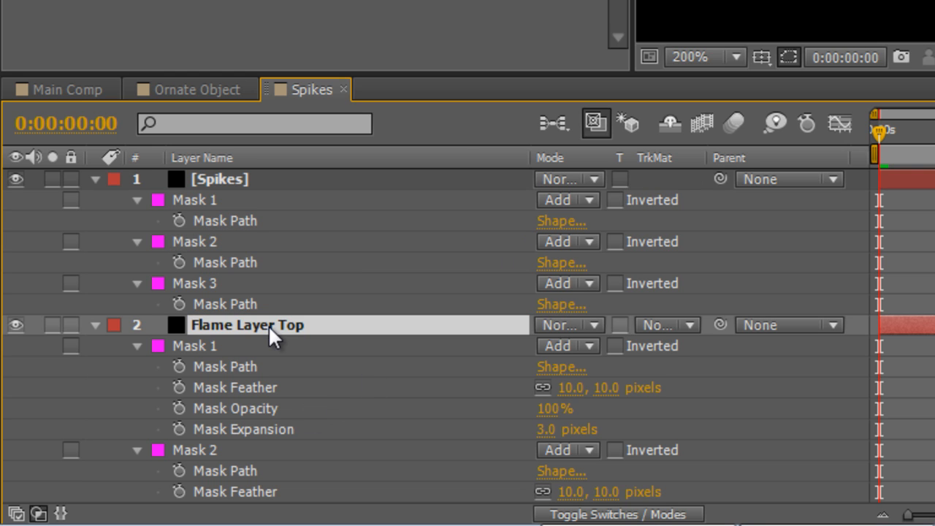
pyautogui.moveTo(251, 345)
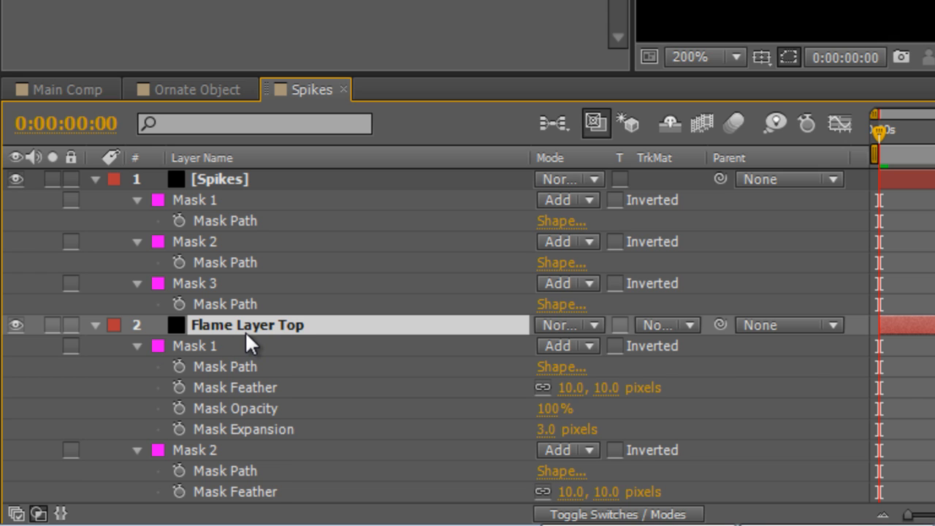
# Duplicate Flame Layer Top and rename the copy Flame Layer Bottom.
pyautogui.press('ctrl+d')
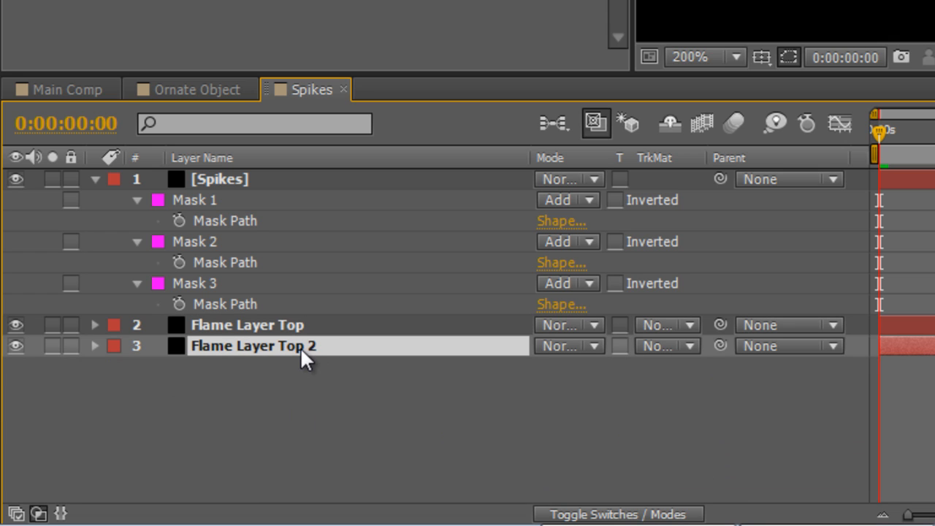
pyautogui.doubleClick(252, 345)
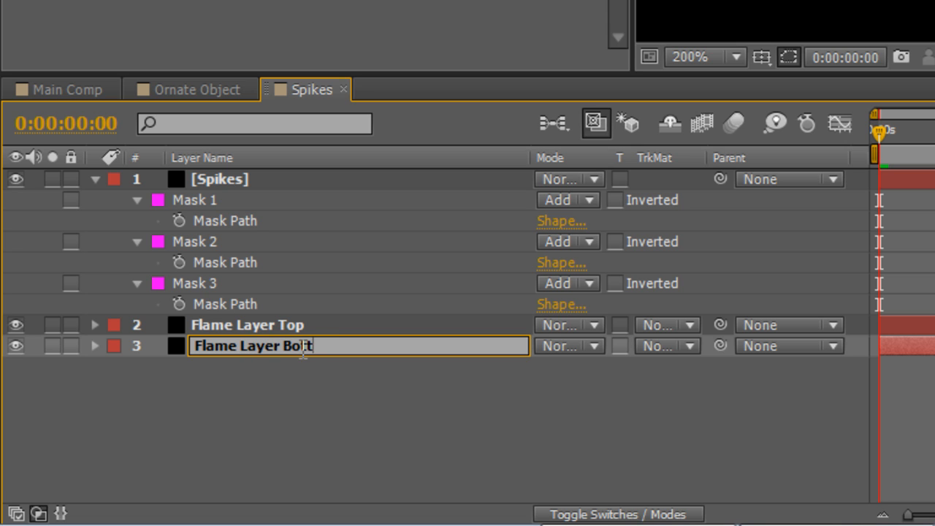
pyautogui.write('Flame Layer Bottom')
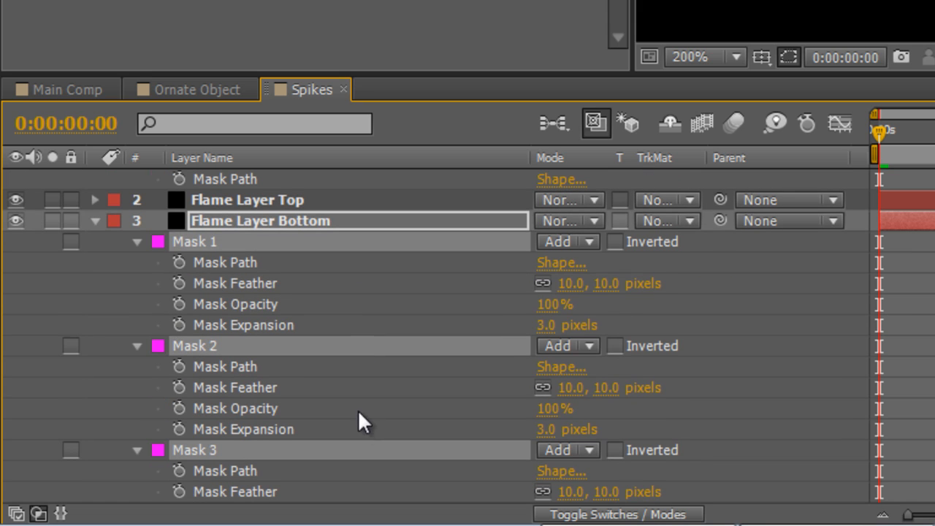
pyautogui.moveTo(552, 350)
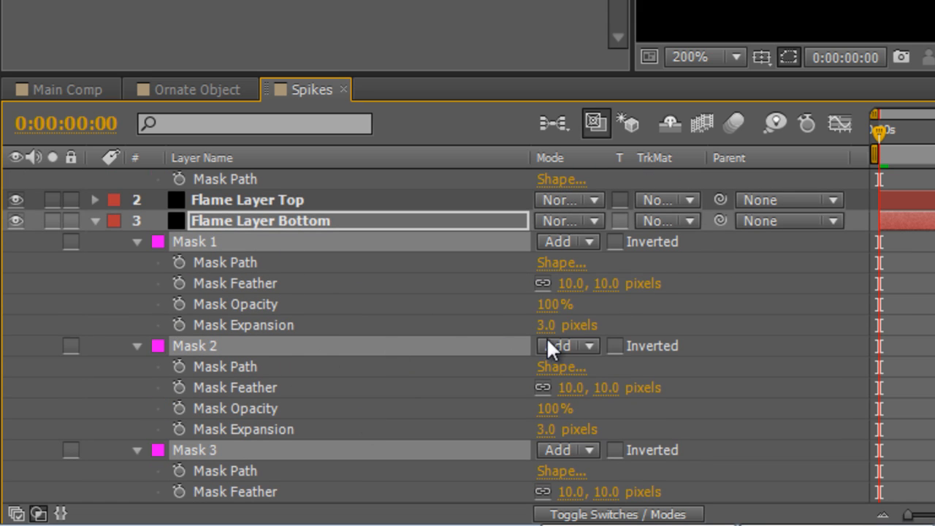
# Give Flame Layer Bottom's masks 15-pixel feather and 8-pixel expansion.
pyautogui.doubleClick(571, 283)
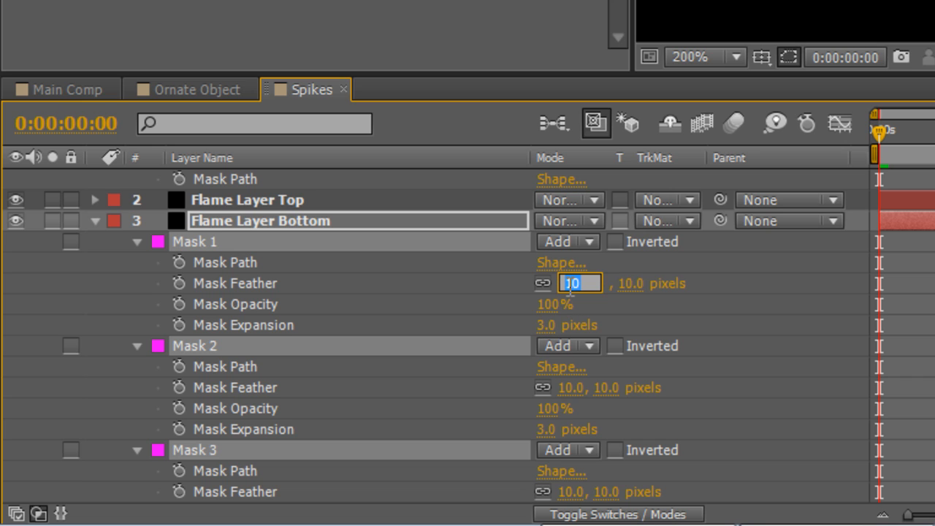
pyautogui.write('15.')
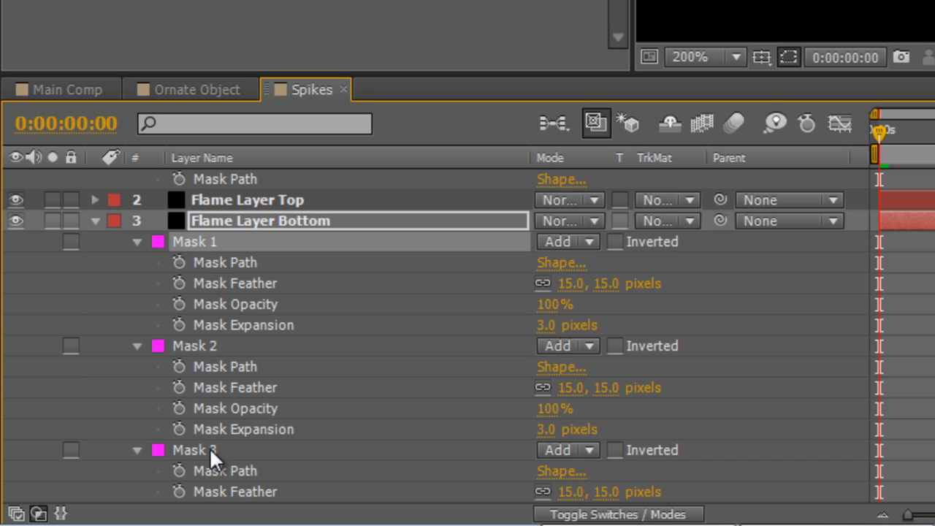
pyautogui.doubleClick(566, 324)
pyautogui.write('8')
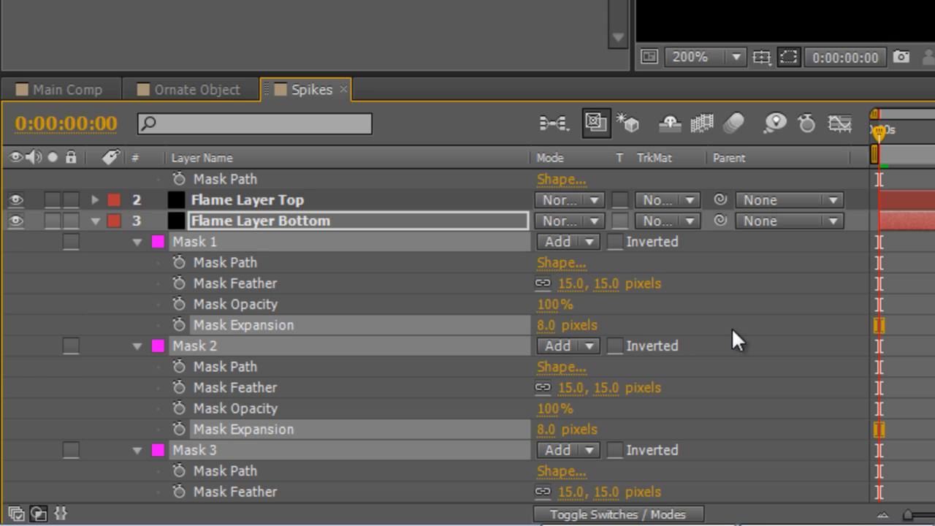
pyautogui.click(95, 221)
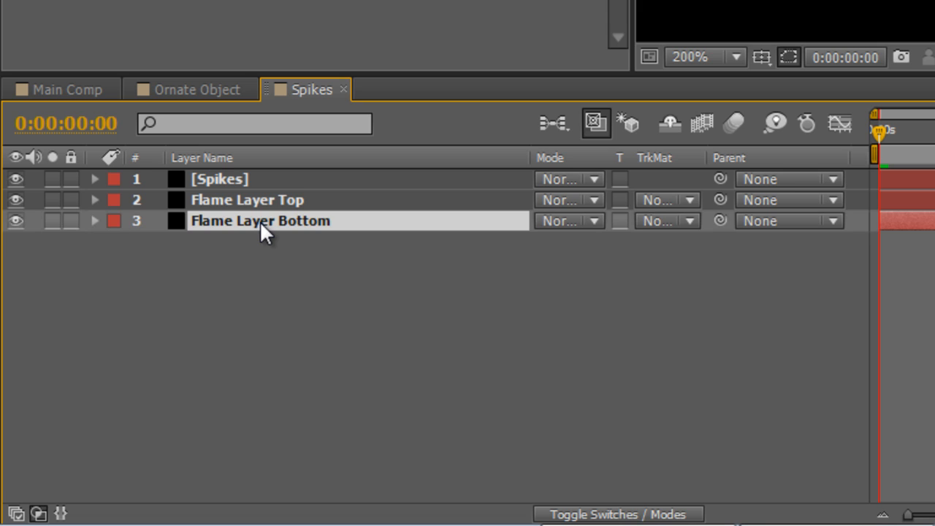
# Set Flame Layer Bottom's opacity to 50%.
pyautogui.click(95, 220)
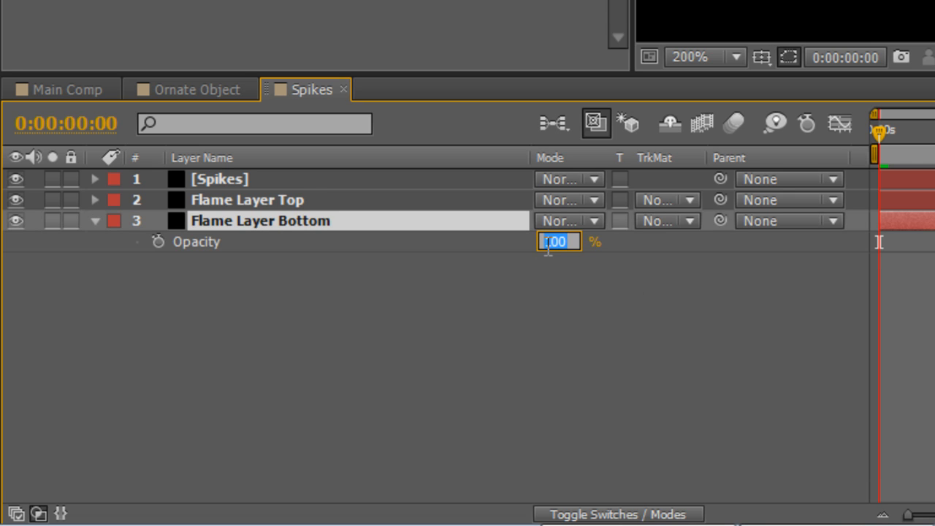
pyautogui.write('50')
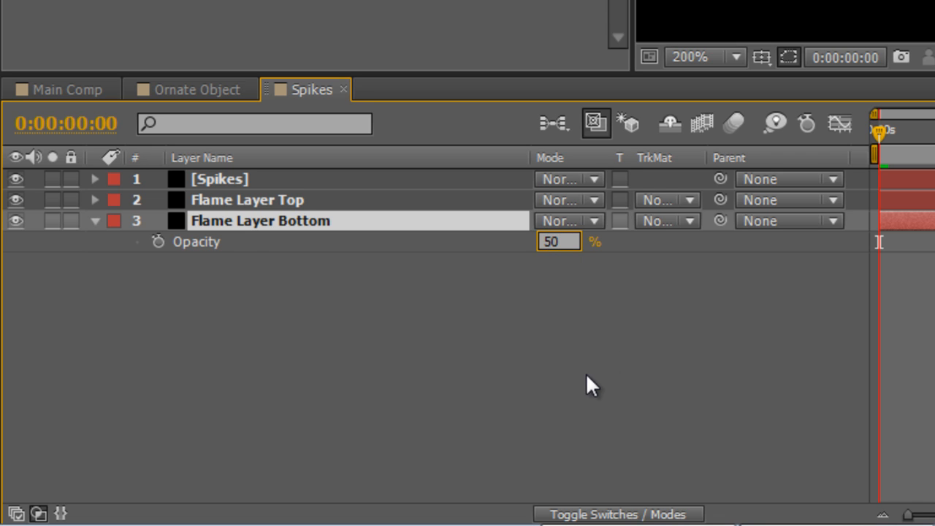
pyautogui.click(247, 199)
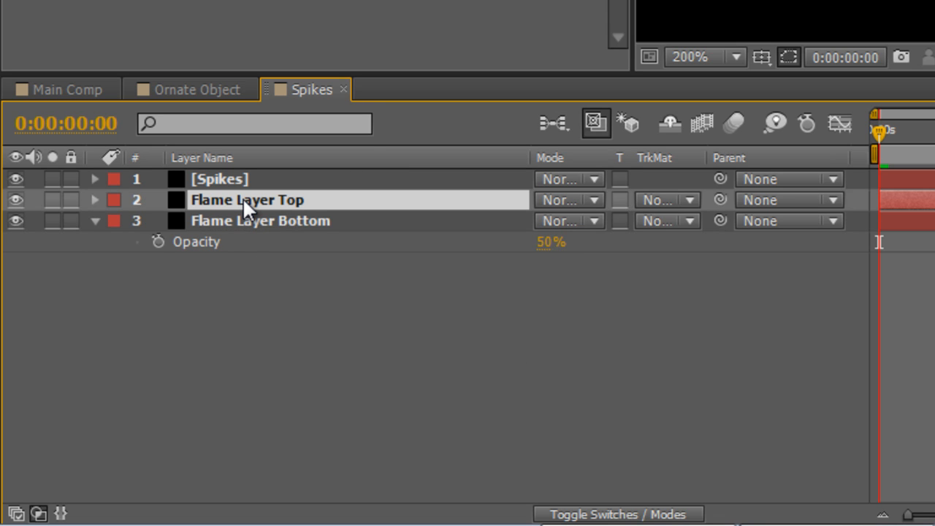
# Set Flame Layer Top's opacity to 80% and return to Main Comp.
pyautogui.click(95, 199)
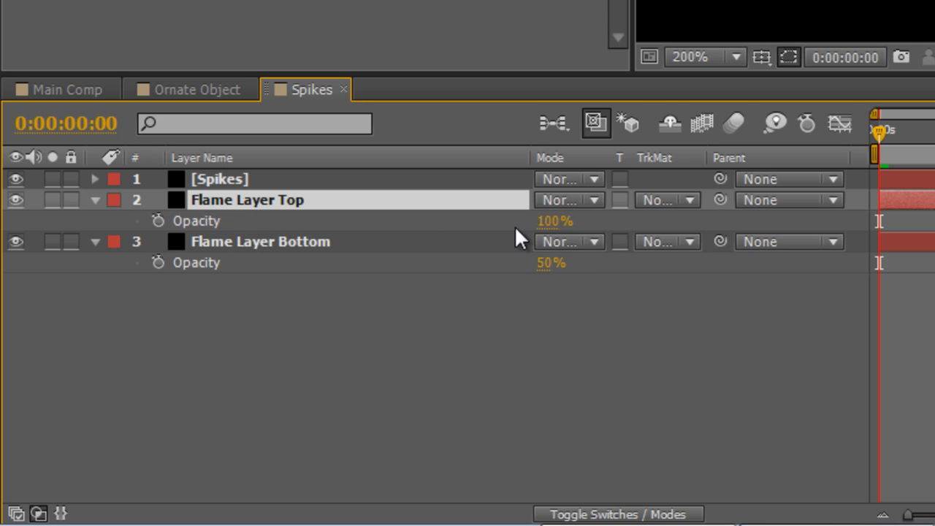
pyautogui.doubleClick(554, 220)
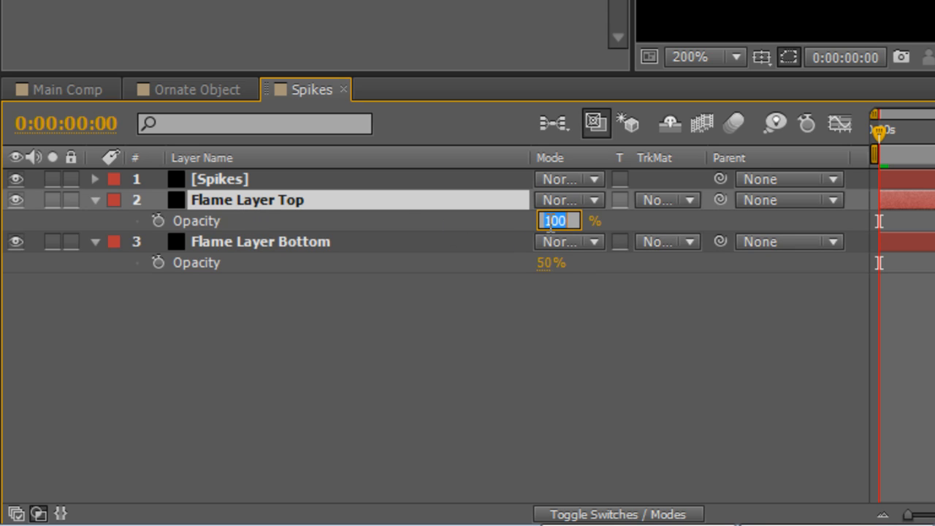
pyautogui.write('80%')
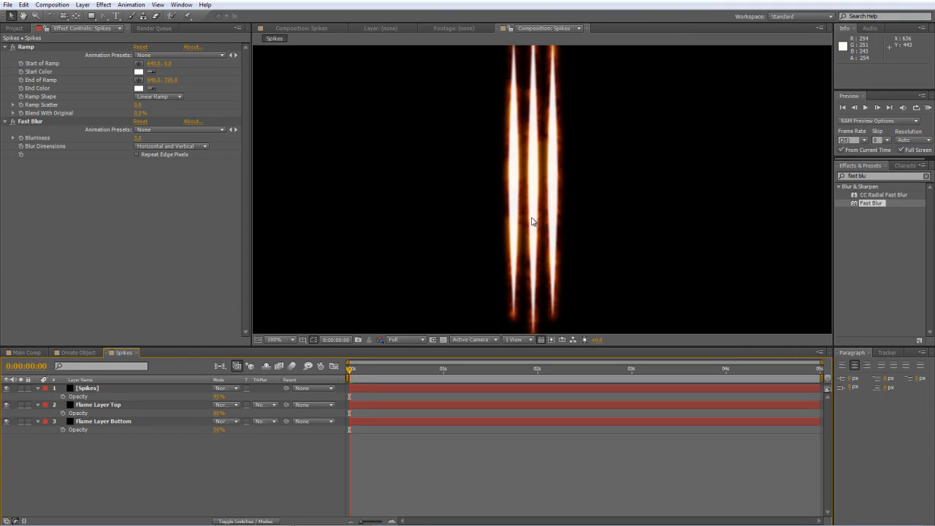
pyautogui.click(26, 352)
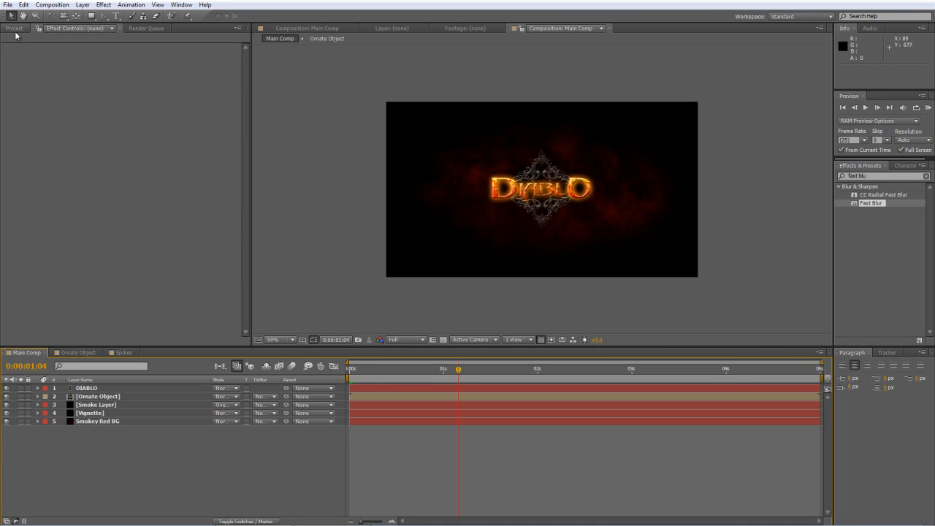
# Drag the Spikes composition from the Project panel into Main Comp beneath DIABLO.
pyautogui.click(14, 28)
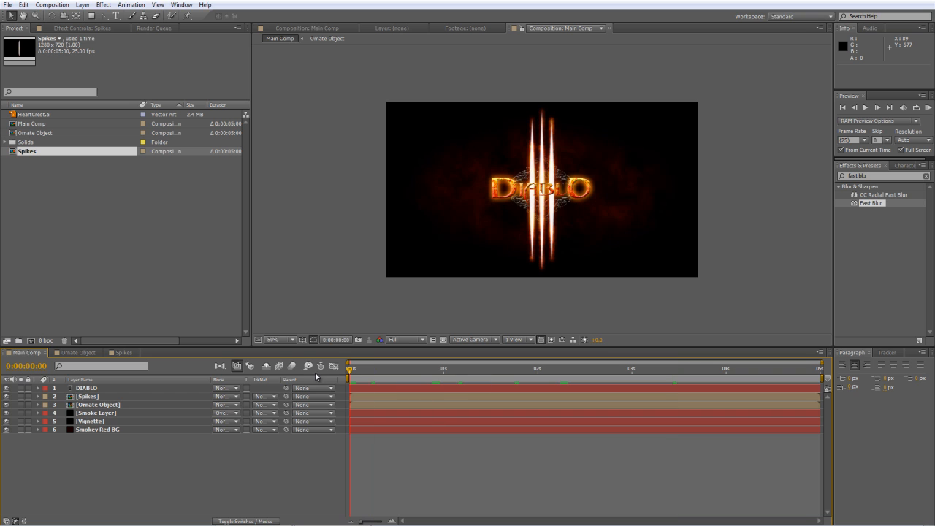
pyautogui.moveTo(151, 388)
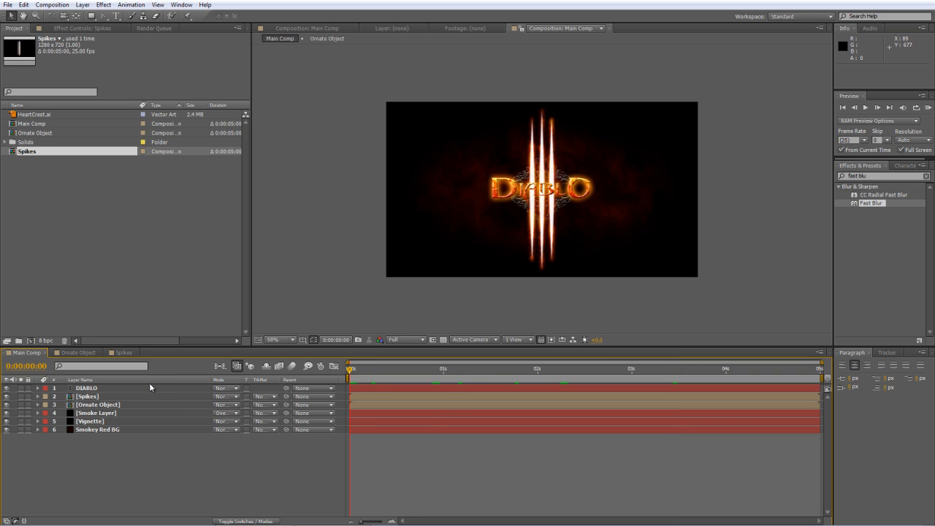
pyautogui.click(88, 396)
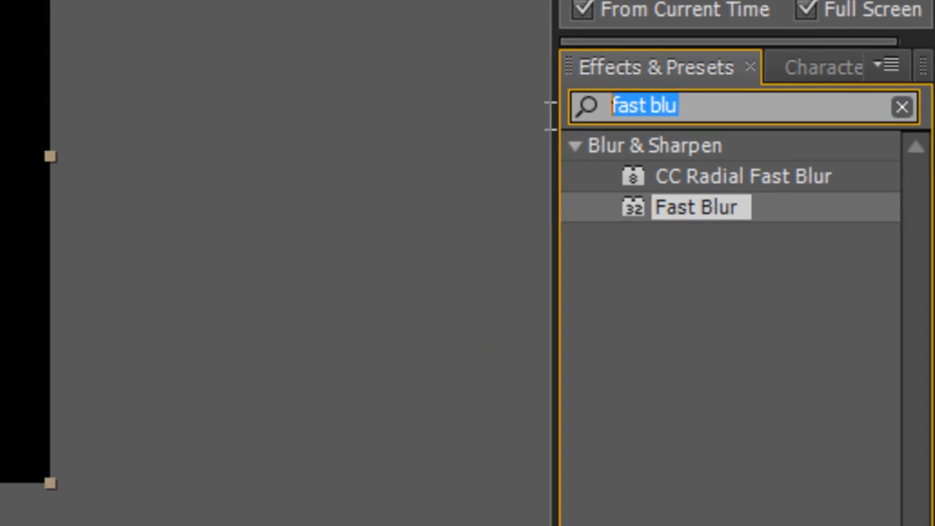
# Apply a Linear Wipe to Spikes at 180° with Transition Completion 100% at 0s.
pyautogui.write('linear')
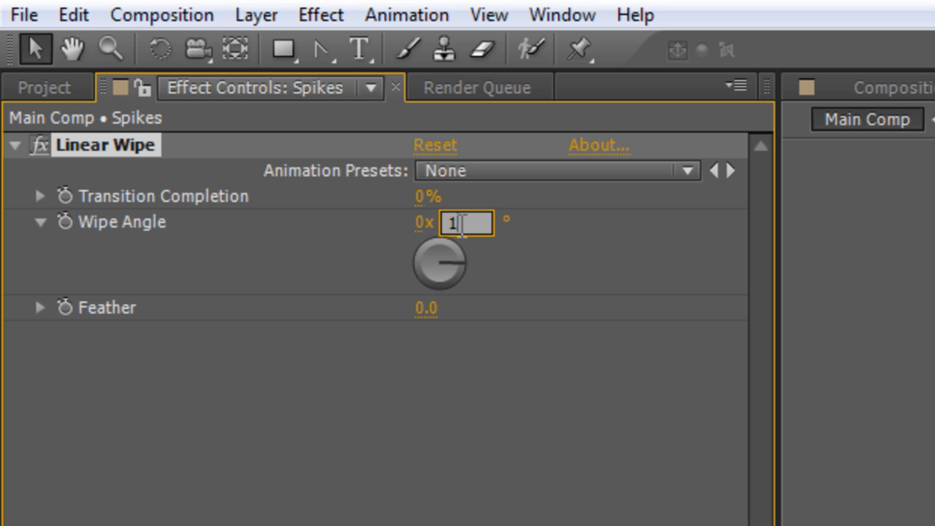
pyautogui.write('180.0°')
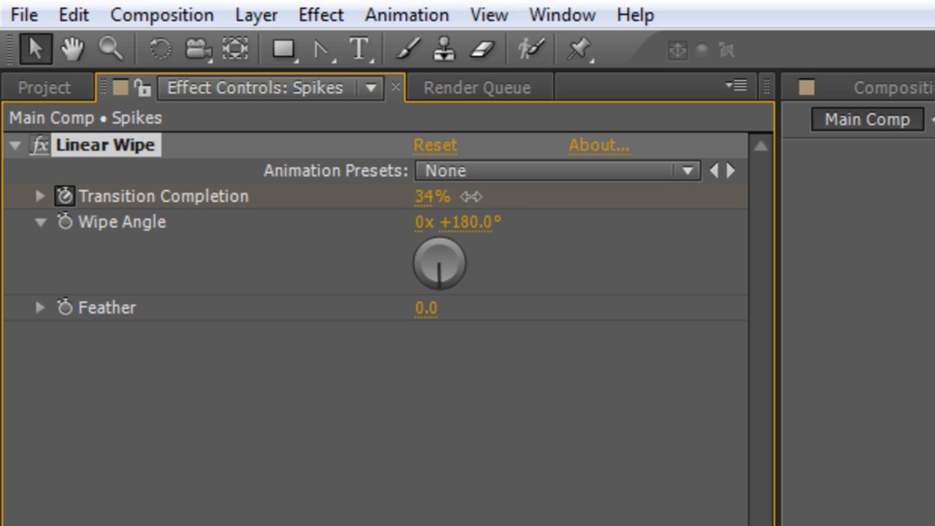
pyautogui.moveTo(431, 196); pyautogui.dragTo(589, 205)
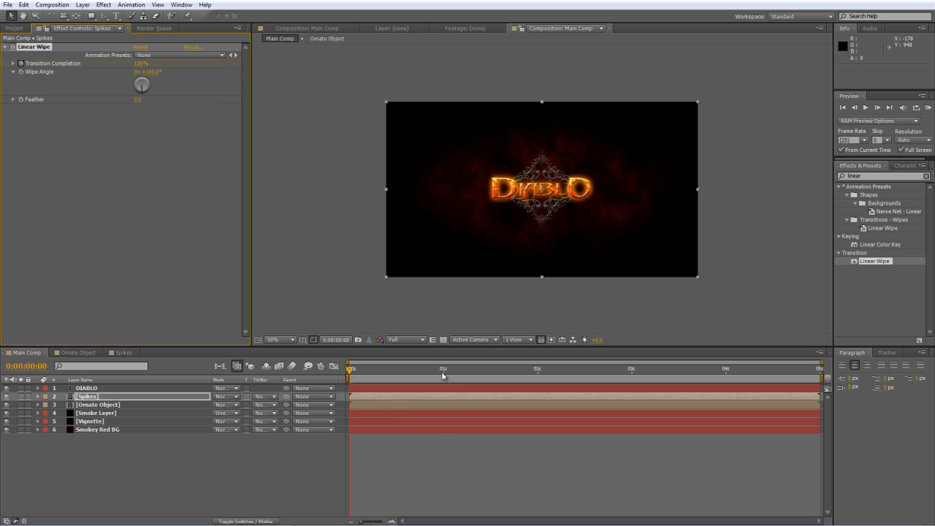
# Keyframe Transition Completion to 0% at 1s and scrub the spike reveal.
pyautogui.moveTo(349, 369); pyautogui.dragTo(444, 369)
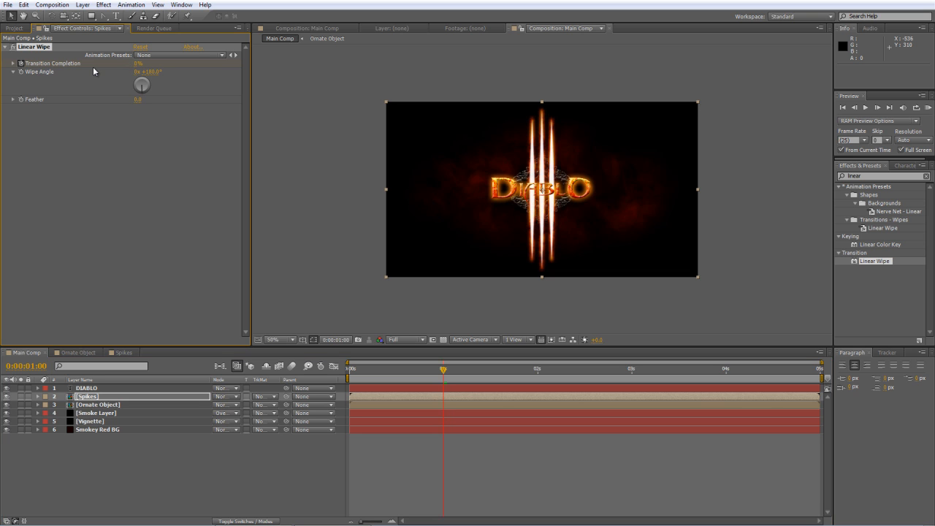
pyautogui.moveTo(271, 332)
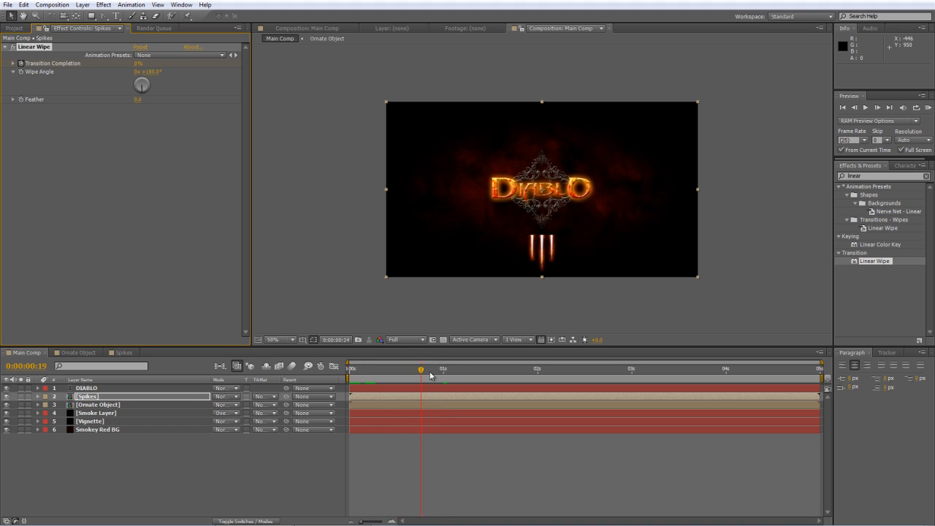
pyautogui.moveTo(421, 369); pyautogui.dragTo(451, 369)
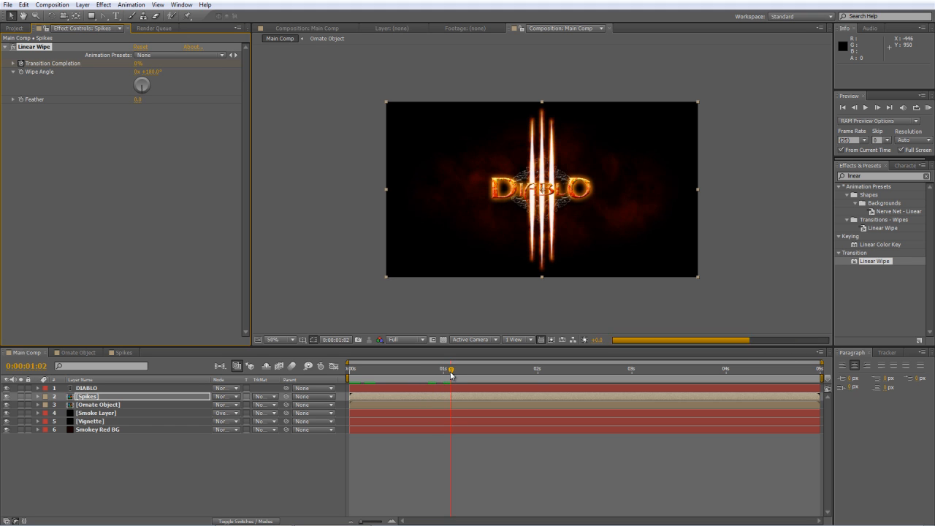
pyautogui.moveTo(451, 368); pyautogui.dragTo(395, 368)
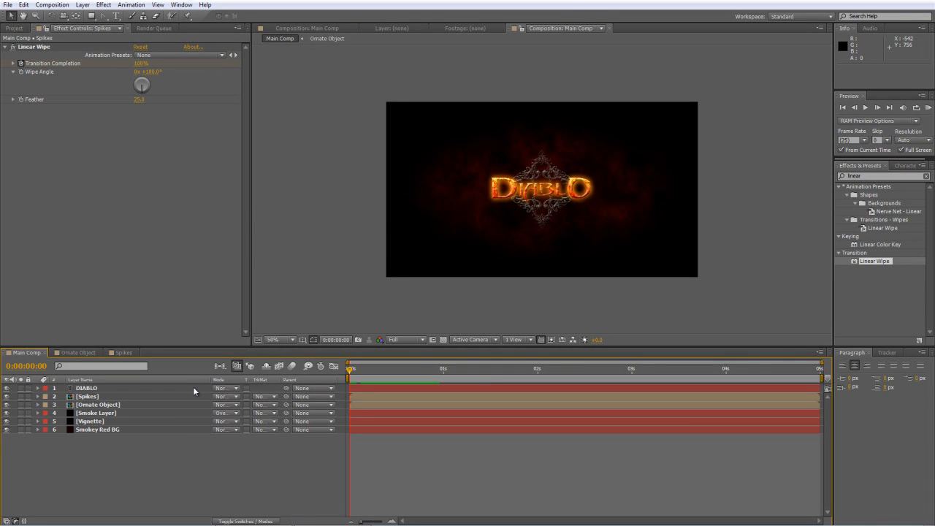
# Keyframe Ornate Object's Opacity at 0s and start editing its value at 1s.
pyautogui.click(97, 404)
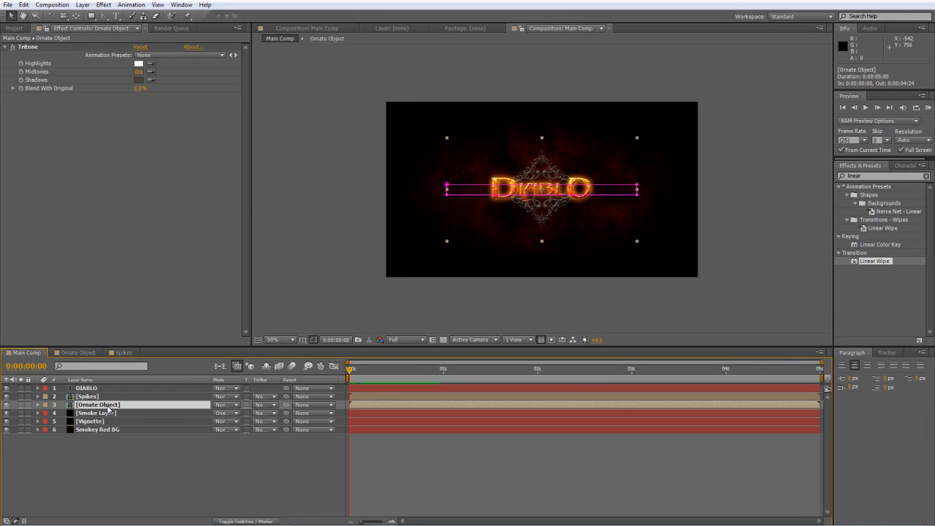
pyautogui.click(37, 404)
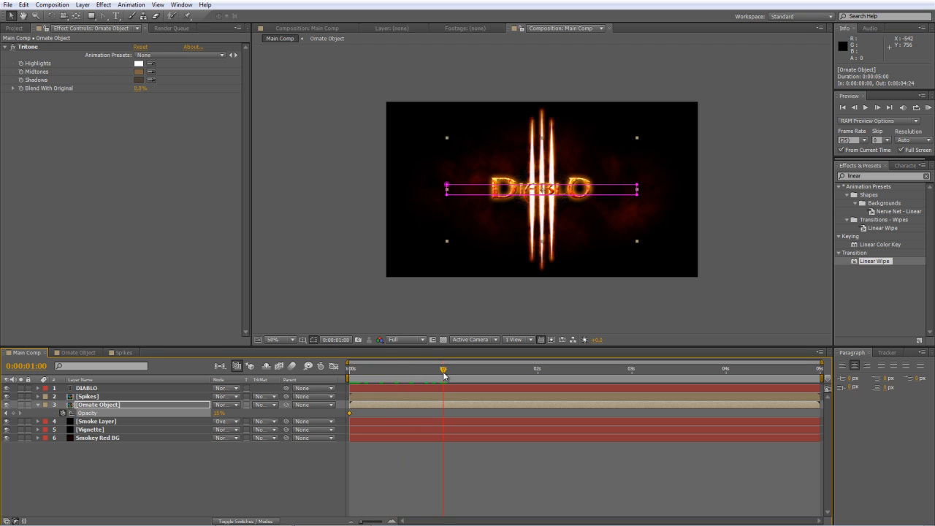
pyautogui.doubleClick(220, 413)
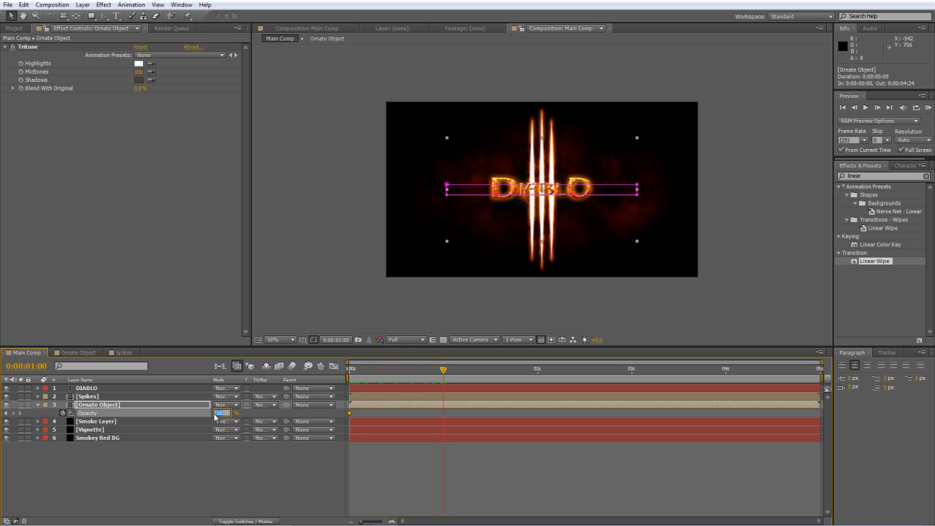